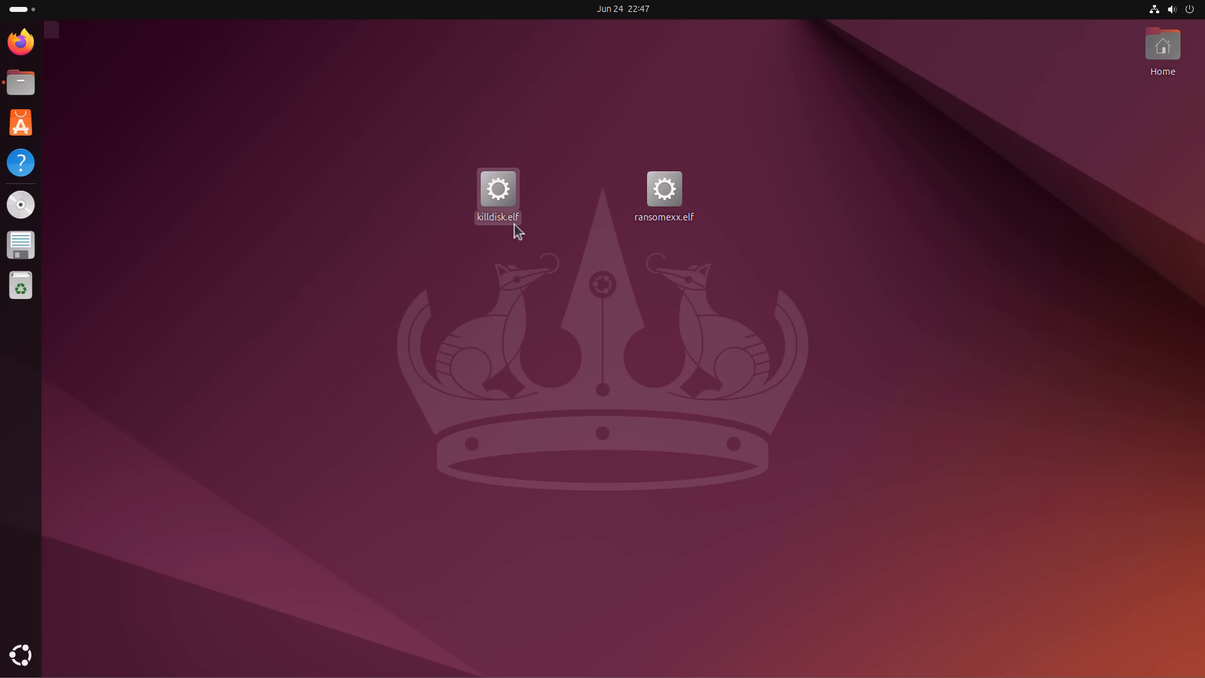
Look over killdisk.elf and ransomexx.elf on the desktop and briefly check the Pictures folder in Files
{"action": "left_click", "coordinate": [663, 189]}
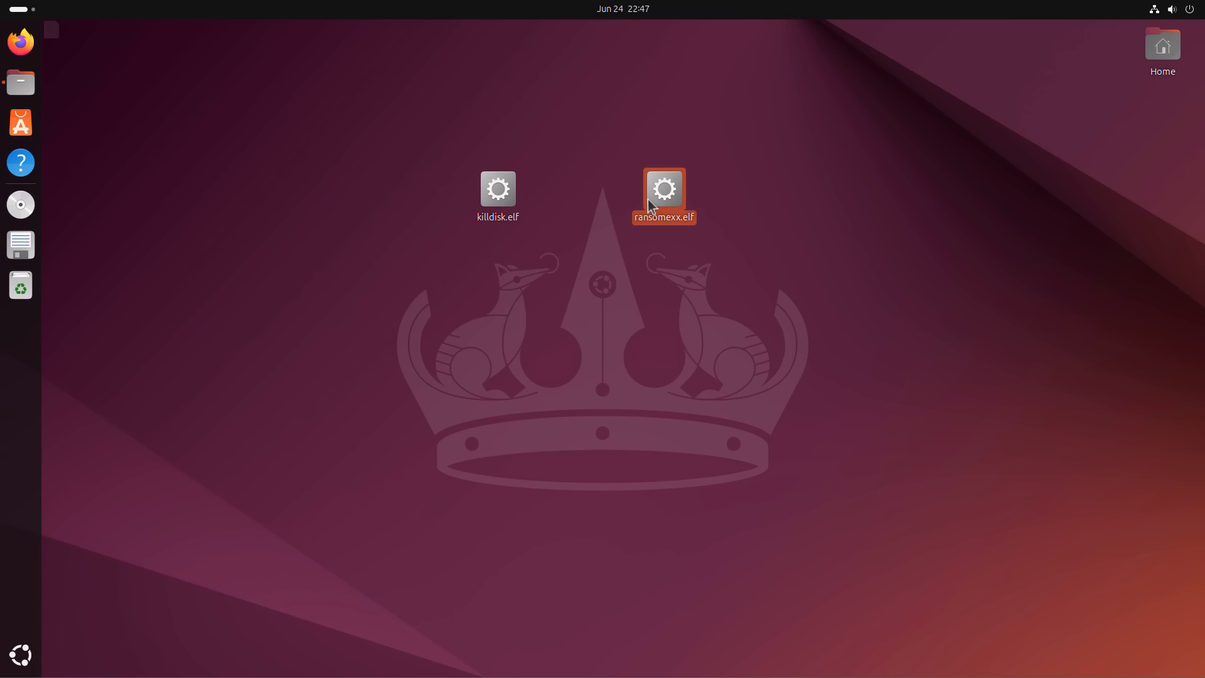
{"action": "left_click", "coordinate": [497, 194]}
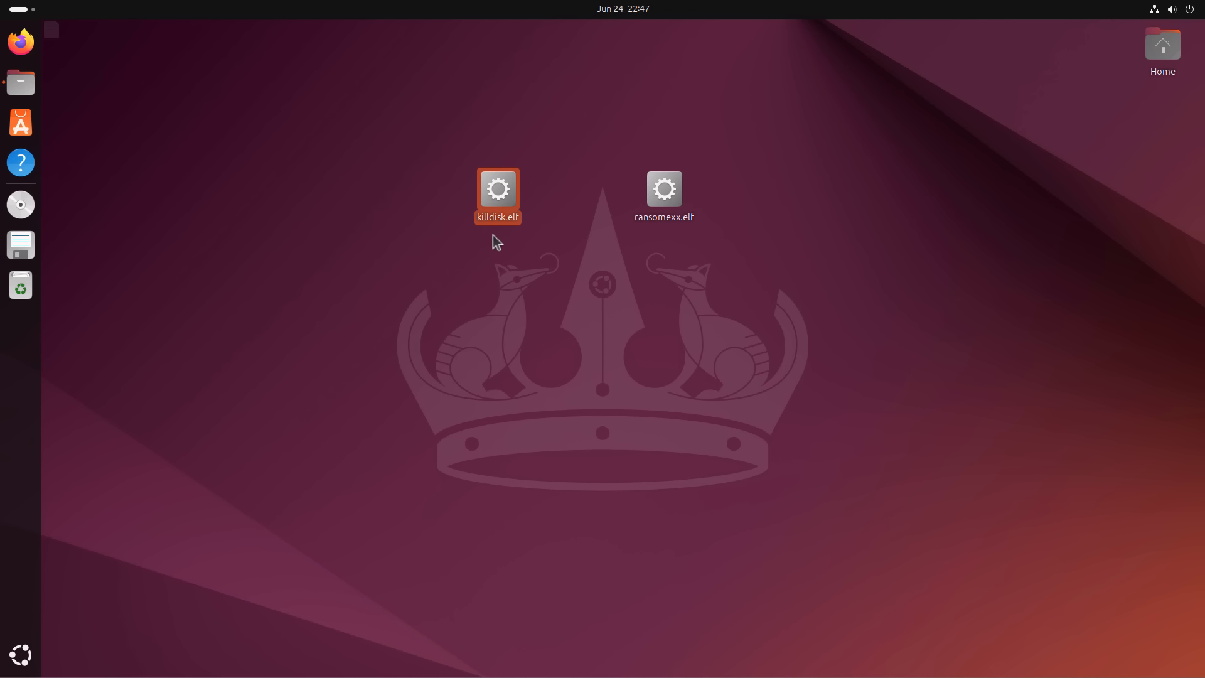
{"action": "left_click", "coordinate": [497, 241]}
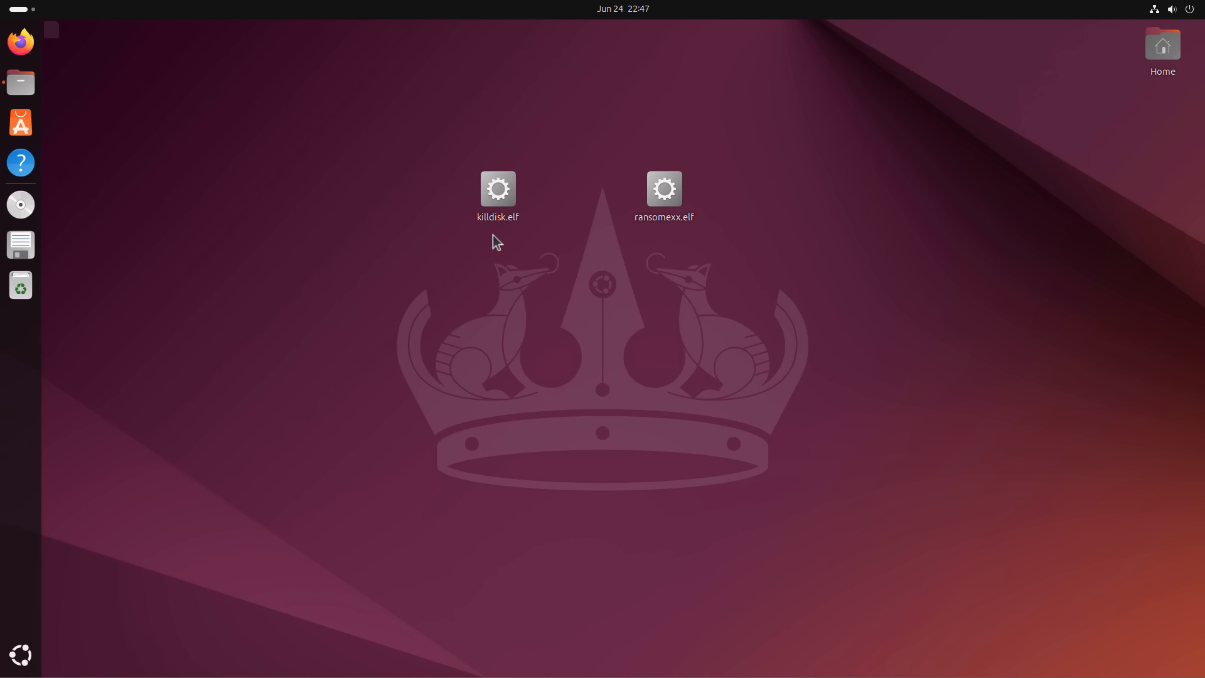
{"action": "mouse_move", "coordinate": [502, 237]}
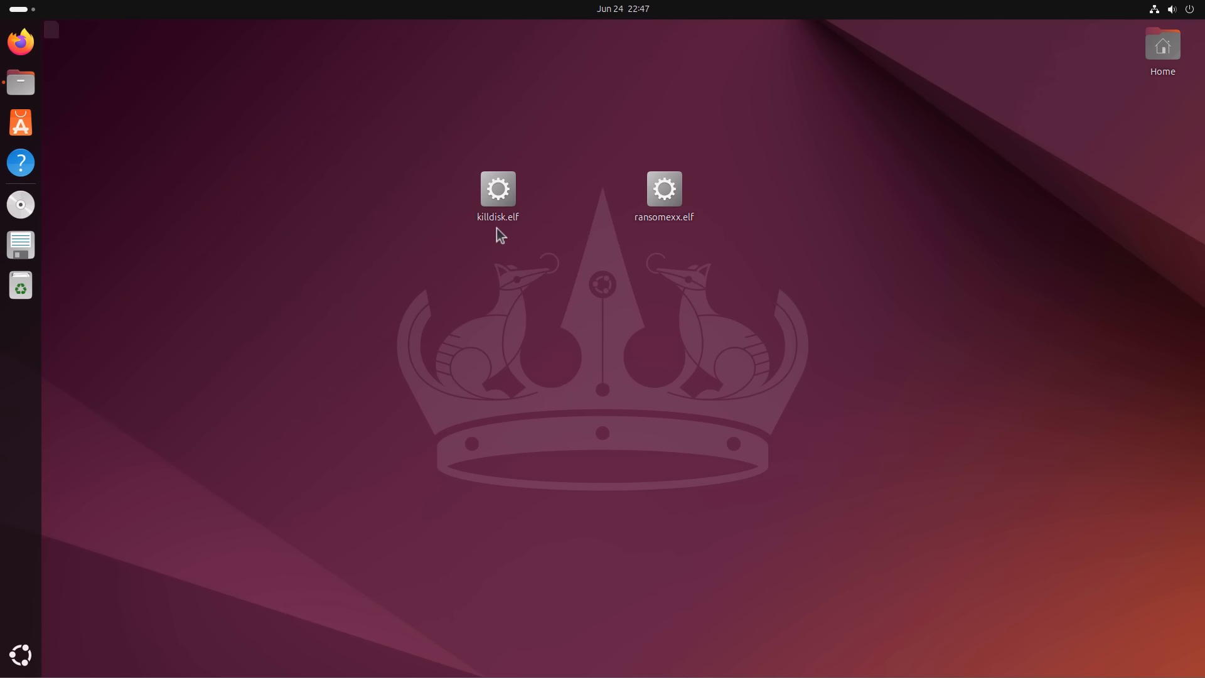
{"action": "mouse_move", "coordinate": [211, 79]}
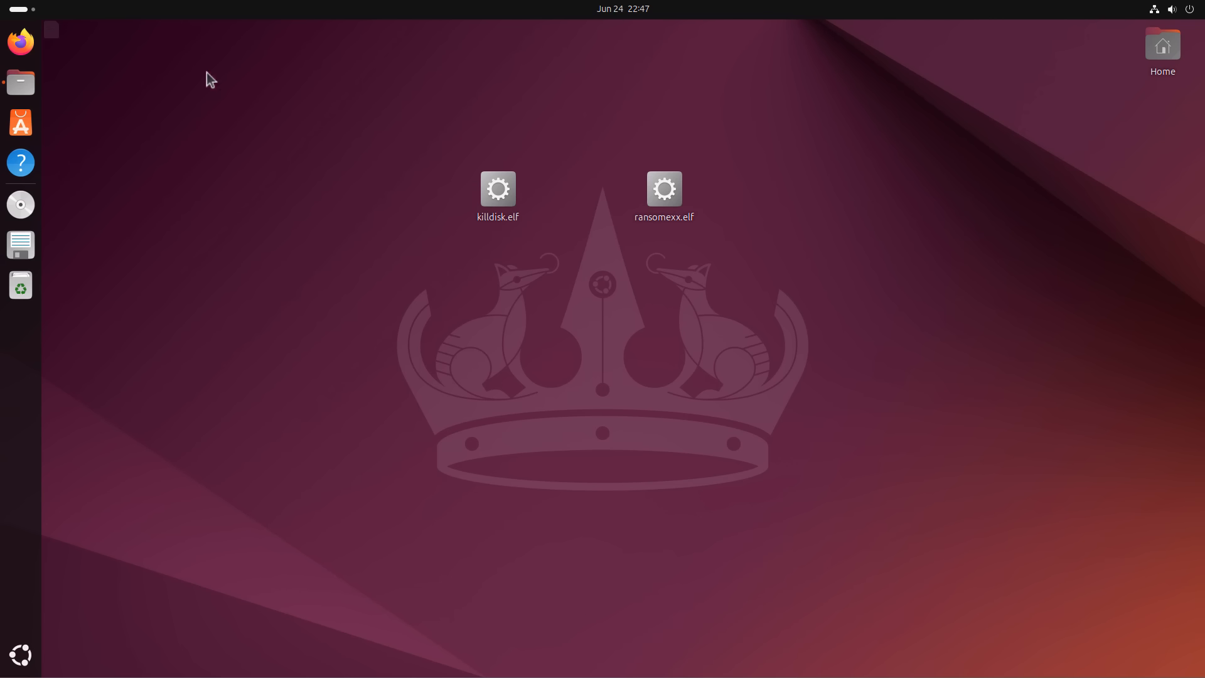
{"action": "left_click", "coordinate": [20, 83]}
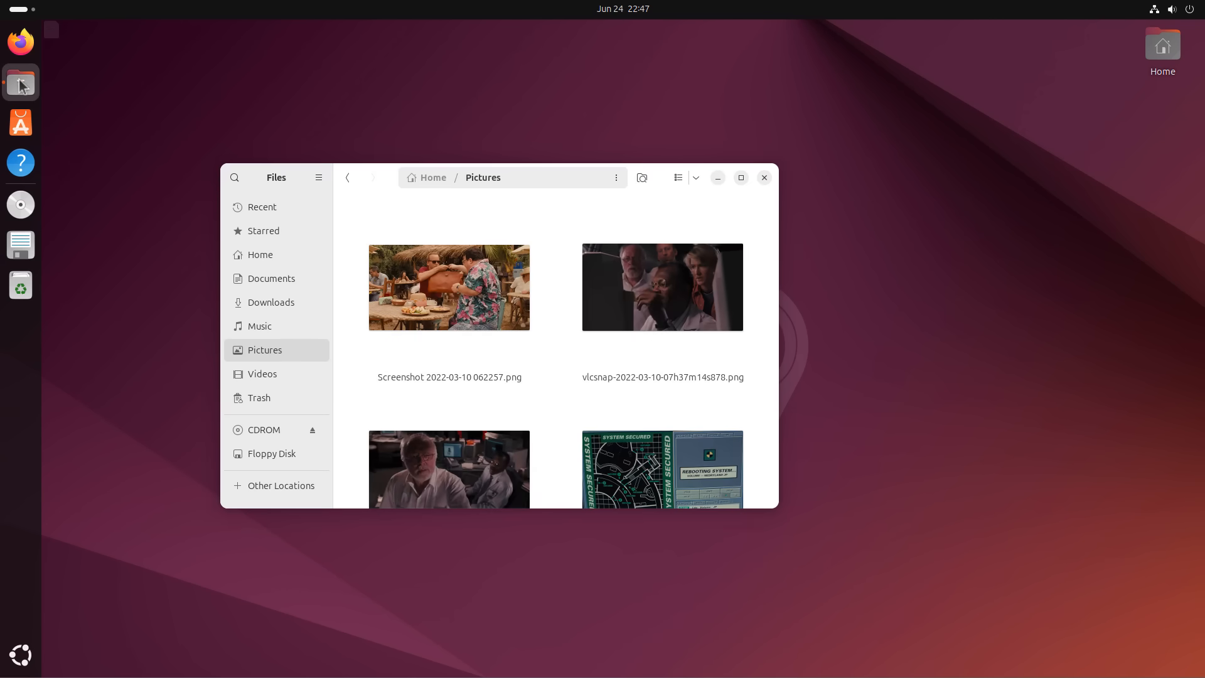
{"action": "left_click", "coordinate": [761, 177]}
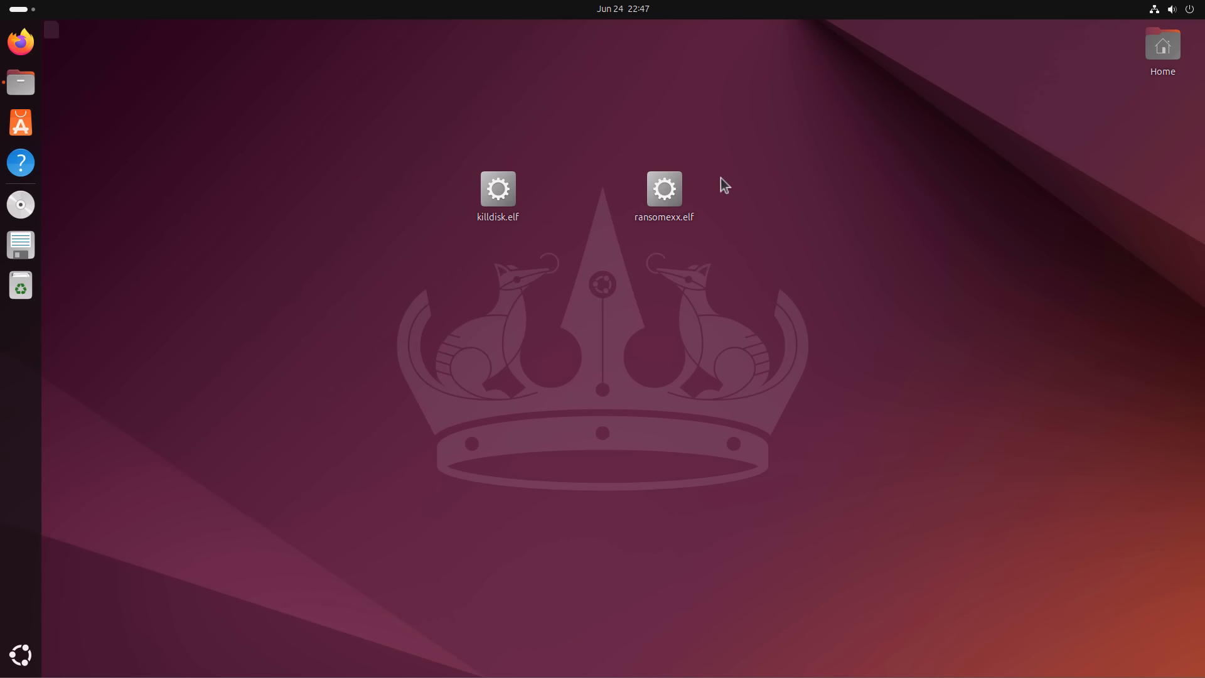
{"action": "mouse_move", "coordinate": [496, 252]}
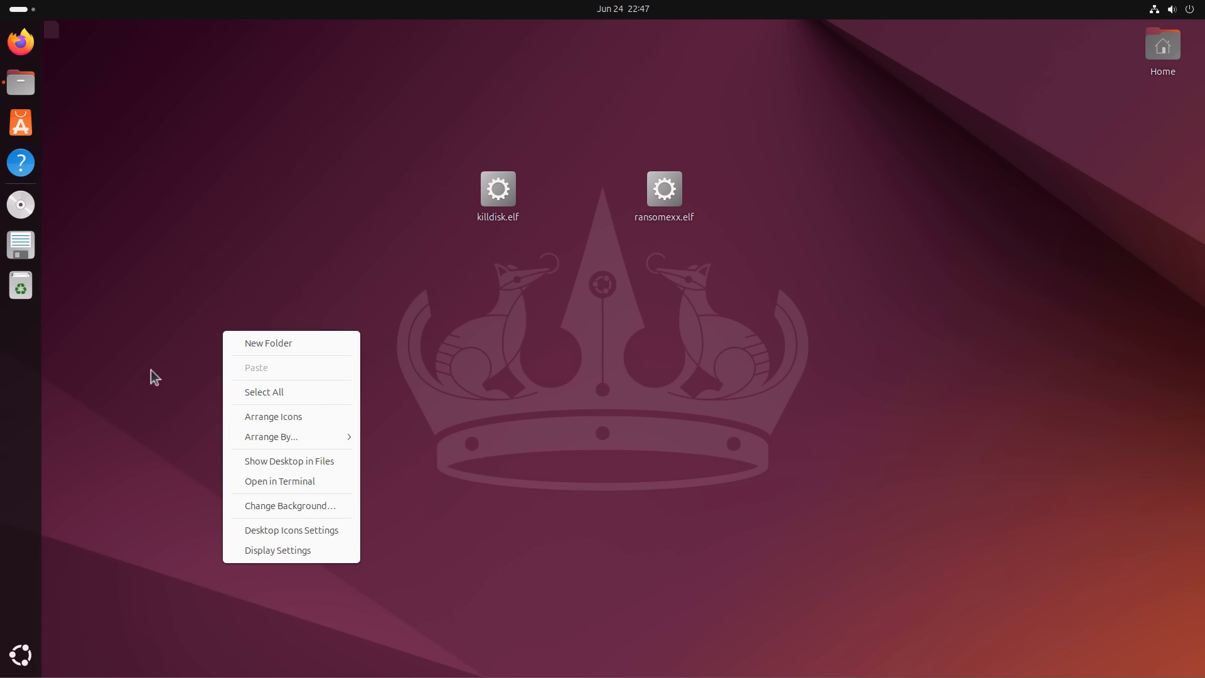
{"action": "mouse_move", "coordinate": [279, 502]}
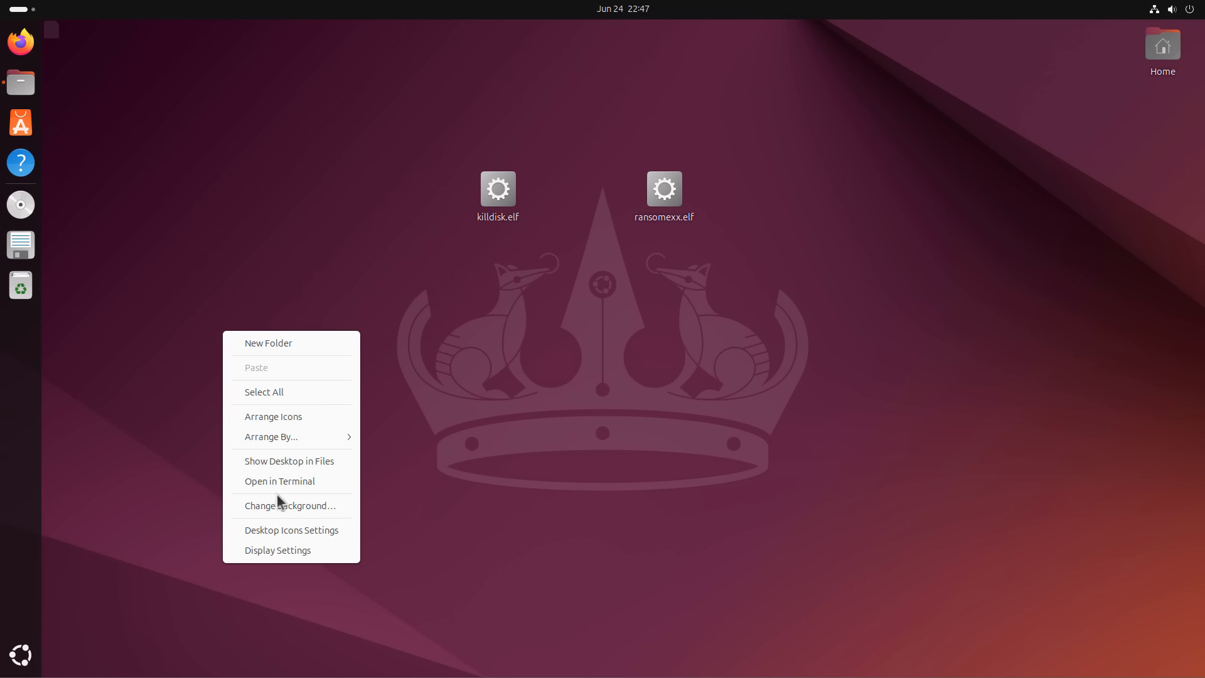
{"action": "mouse_move", "coordinate": [290, 504]}
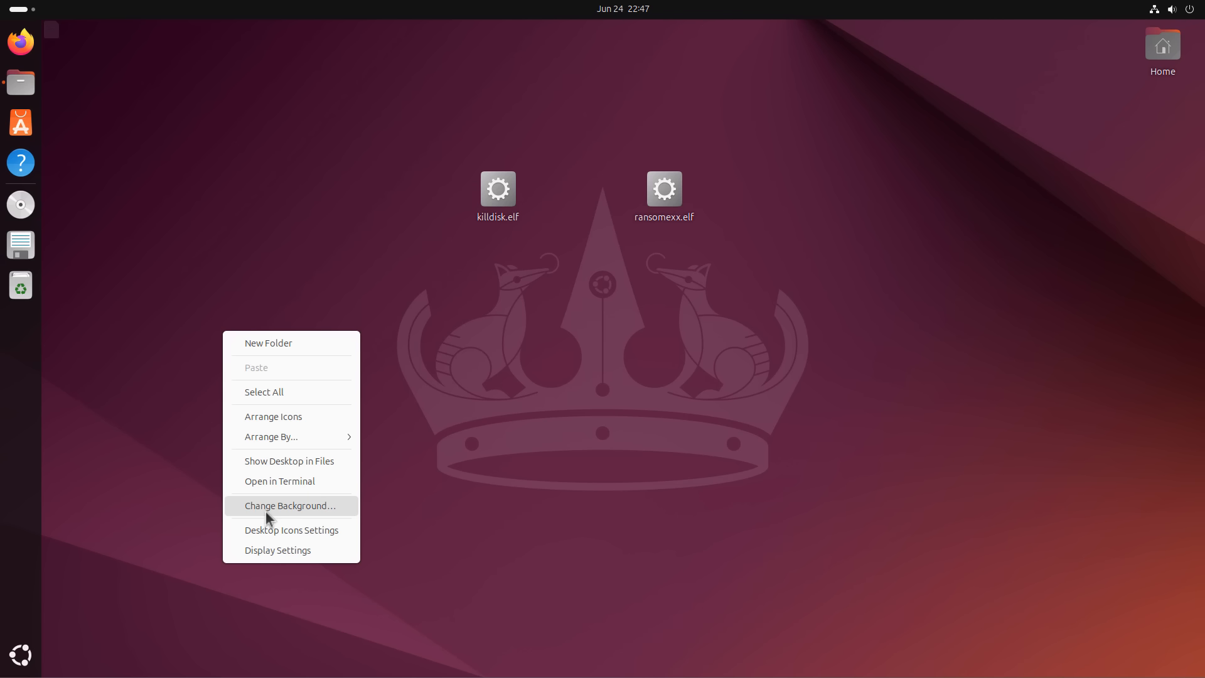
Open a terminal in the Desktop folder and mark killdisk.elf executable as a program
{"action": "left_click", "coordinate": [280, 481]}
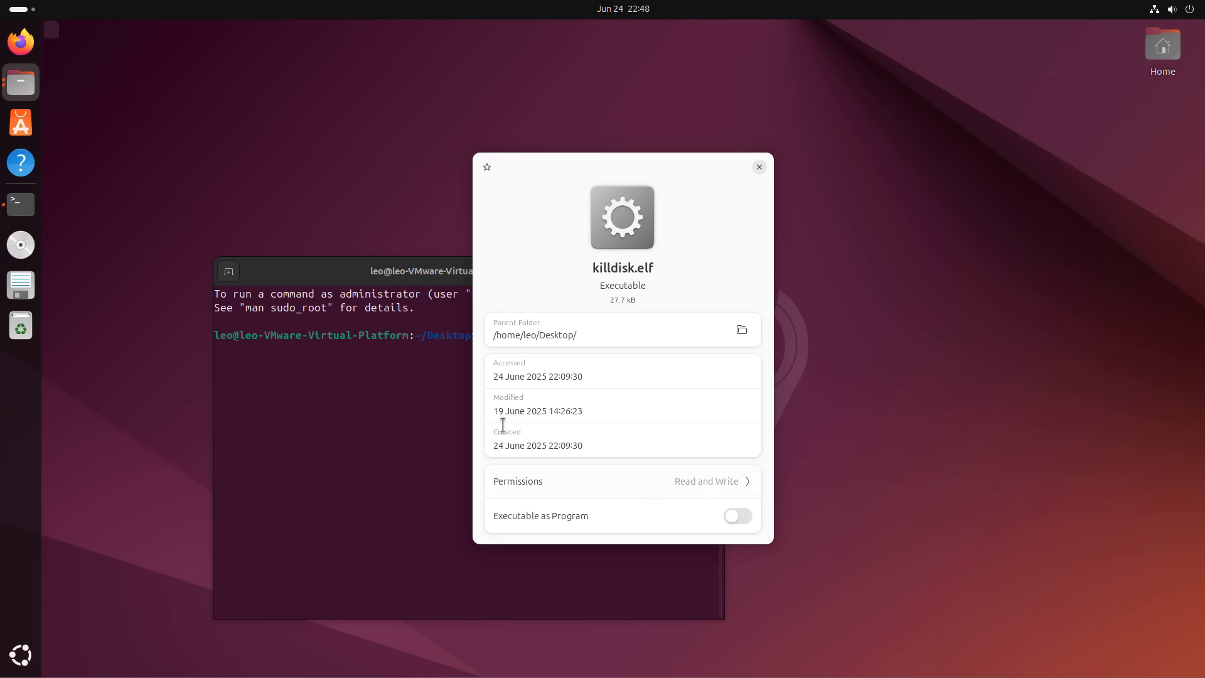
{"action": "left_click", "coordinate": [735, 515]}
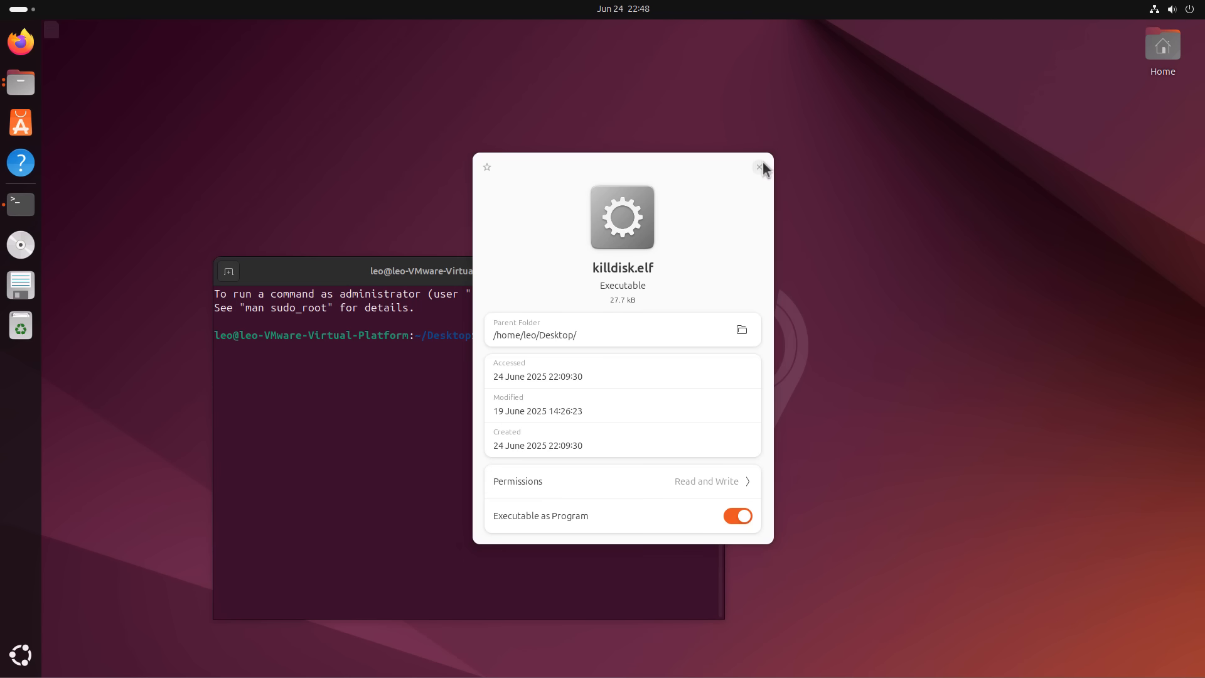
Close the killdisk.elf properties and run sudo ./killdisk.elf in the terminal
{"action": "left_click", "coordinate": [761, 167]}
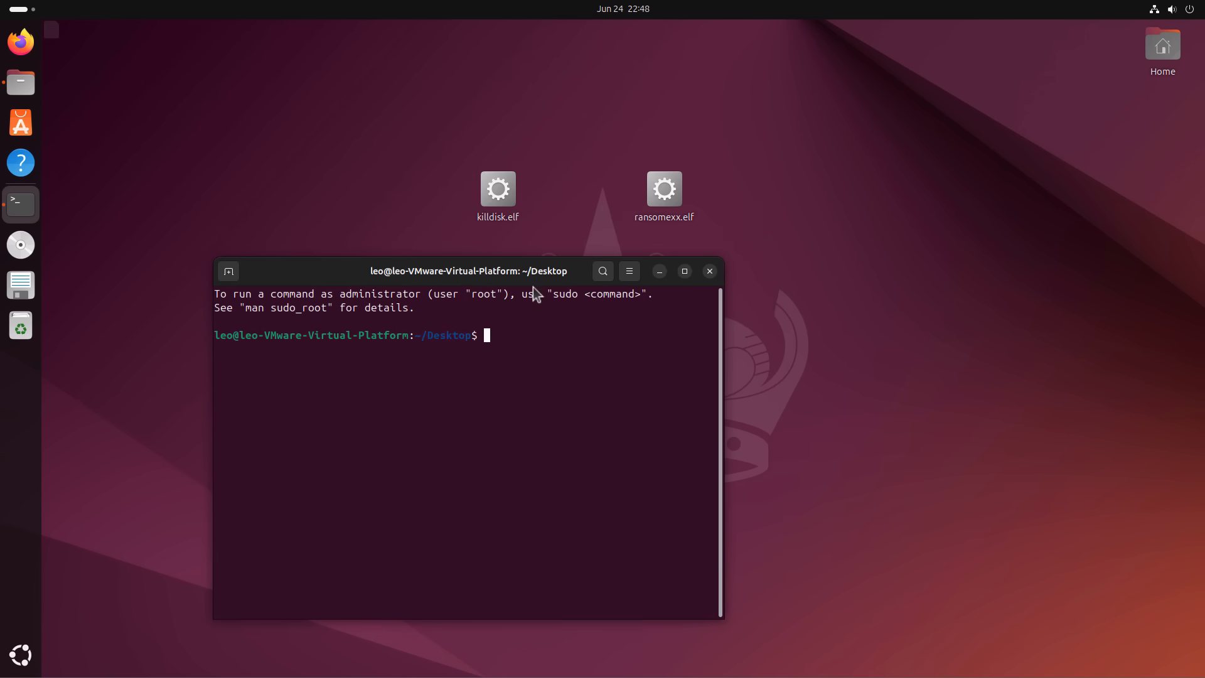
{"action": "mouse_move", "coordinate": [642, 356]}
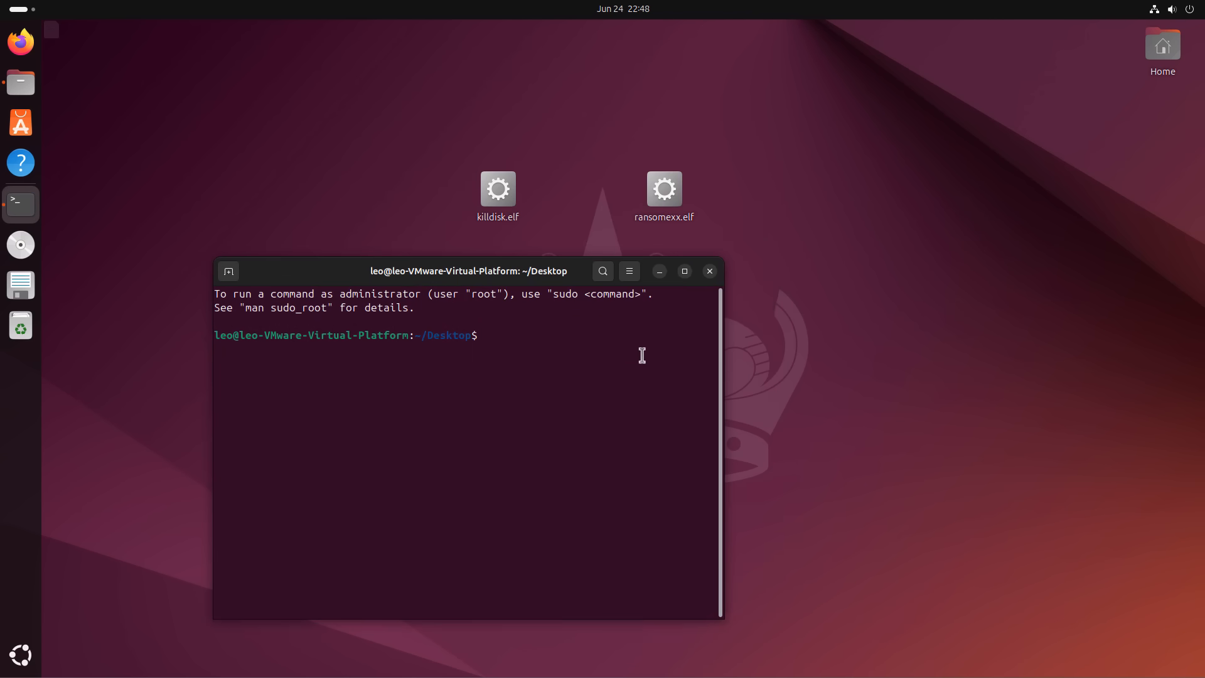
{"action": "type", "text": "./killdisk.elf"}
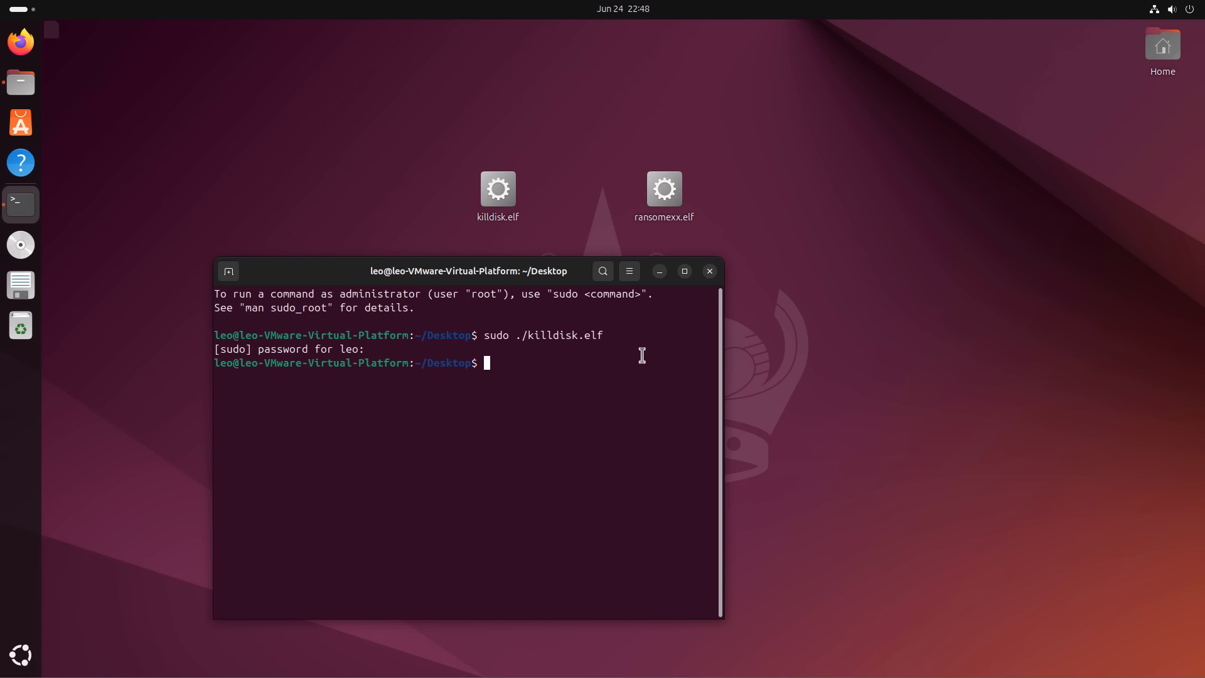
{"action": "mouse_move", "coordinate": [529, 389]}
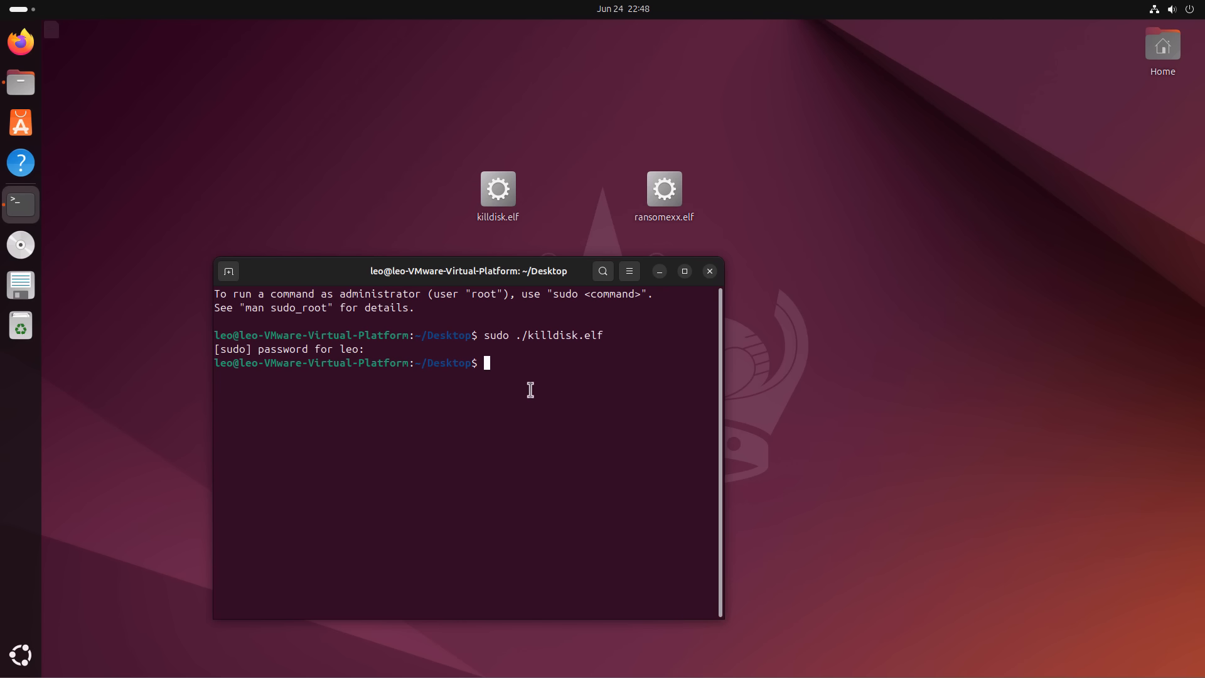
{"action": "mouse_move", "coordinate": [526, 389]}
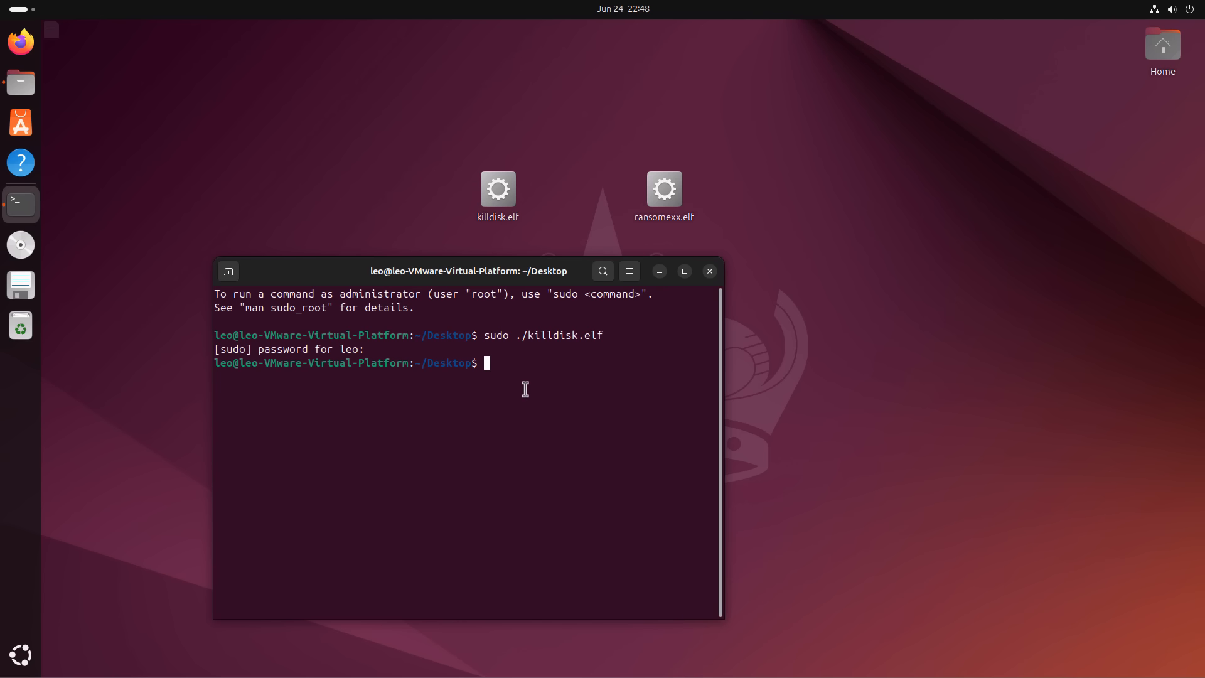
Bring up the Files manager showing the Pictures folder over the terminal
{"action": "left_click", "coordinate": [21, 82]}
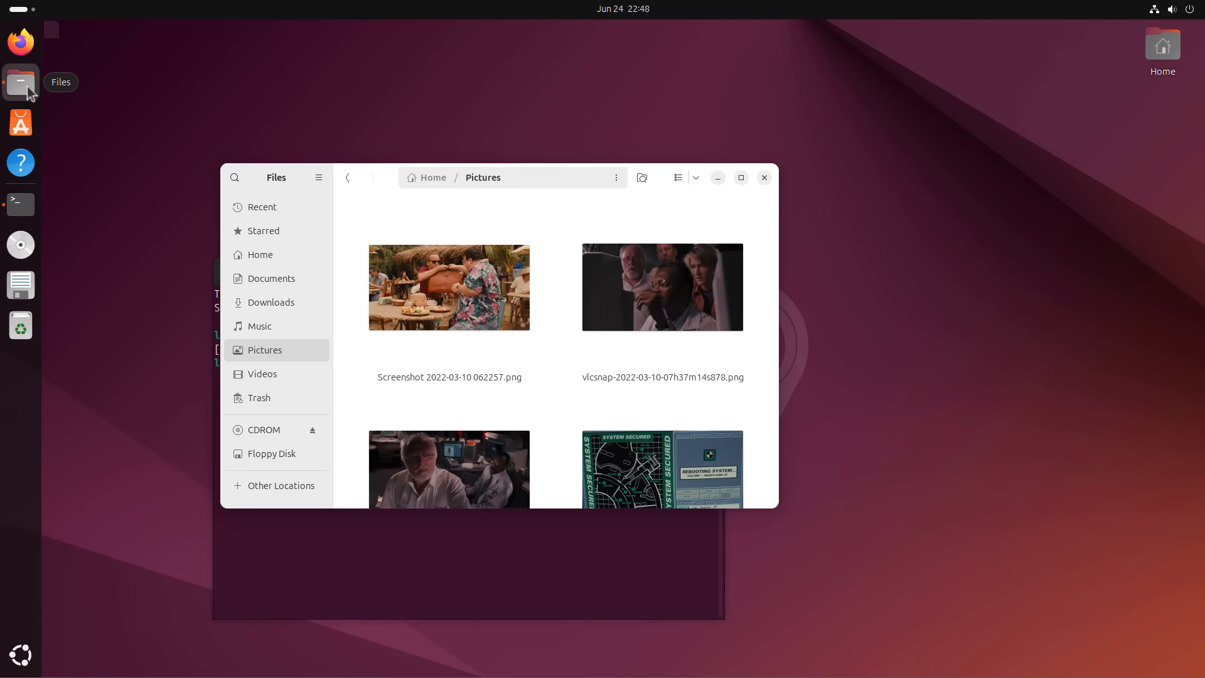
{"action": "mouse_move", "coordinate": [269, 355]}
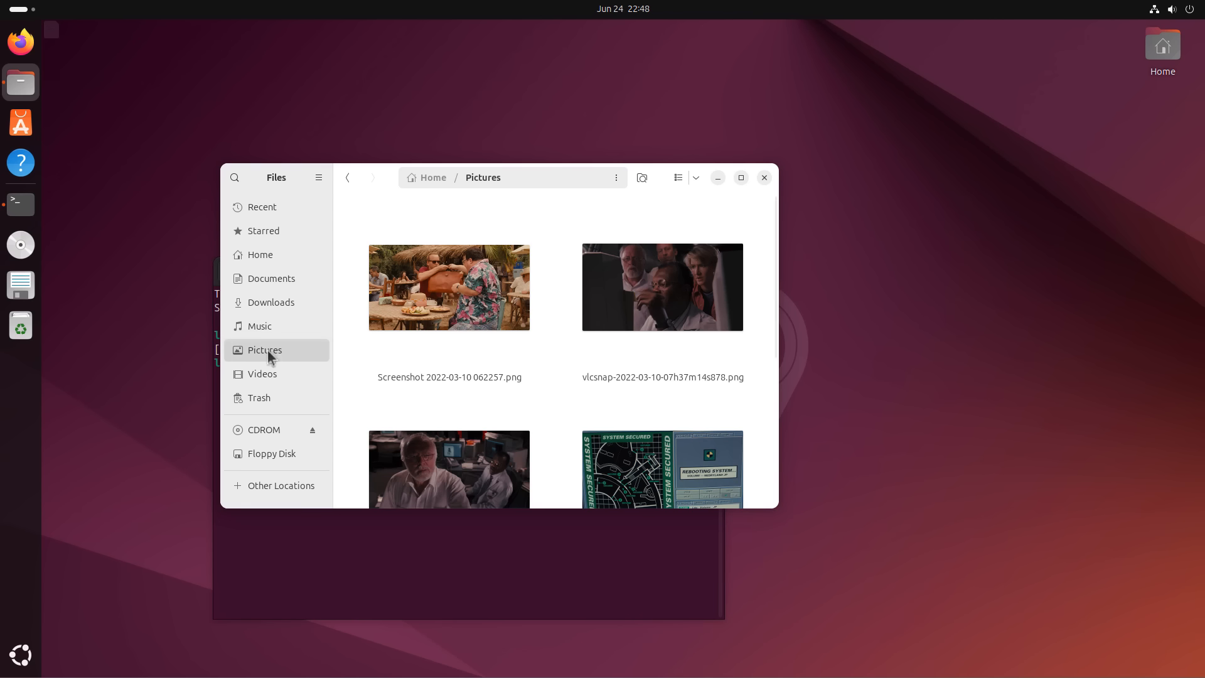
{"action": "mouse_move", "coordinate": [721, 177]}
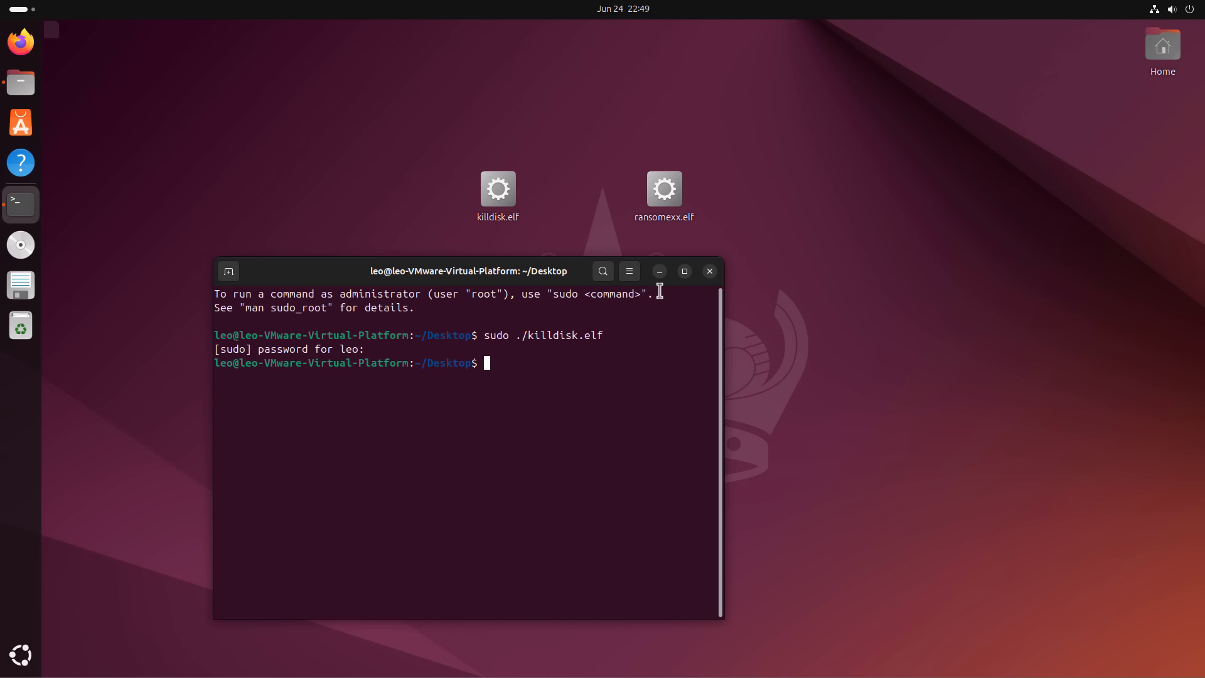
{"action": "mouse_move", "coordinate": [605, 369]}
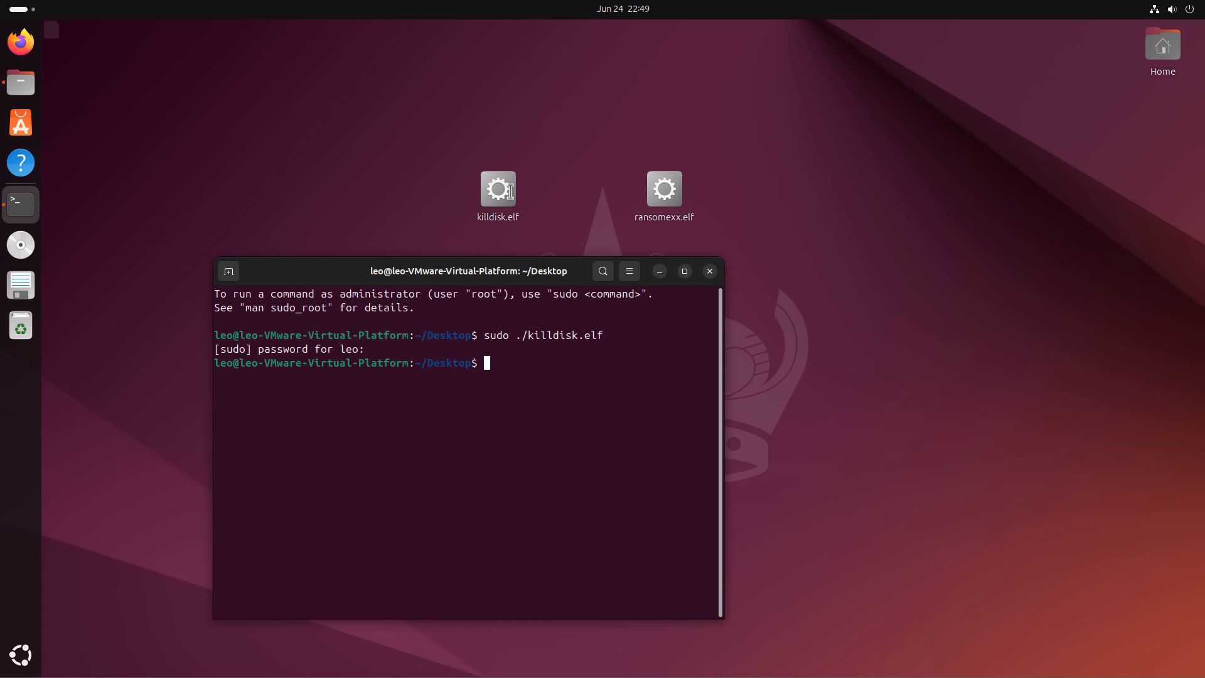
{"action": "mouse_move", "coordinate": [700, 237]}
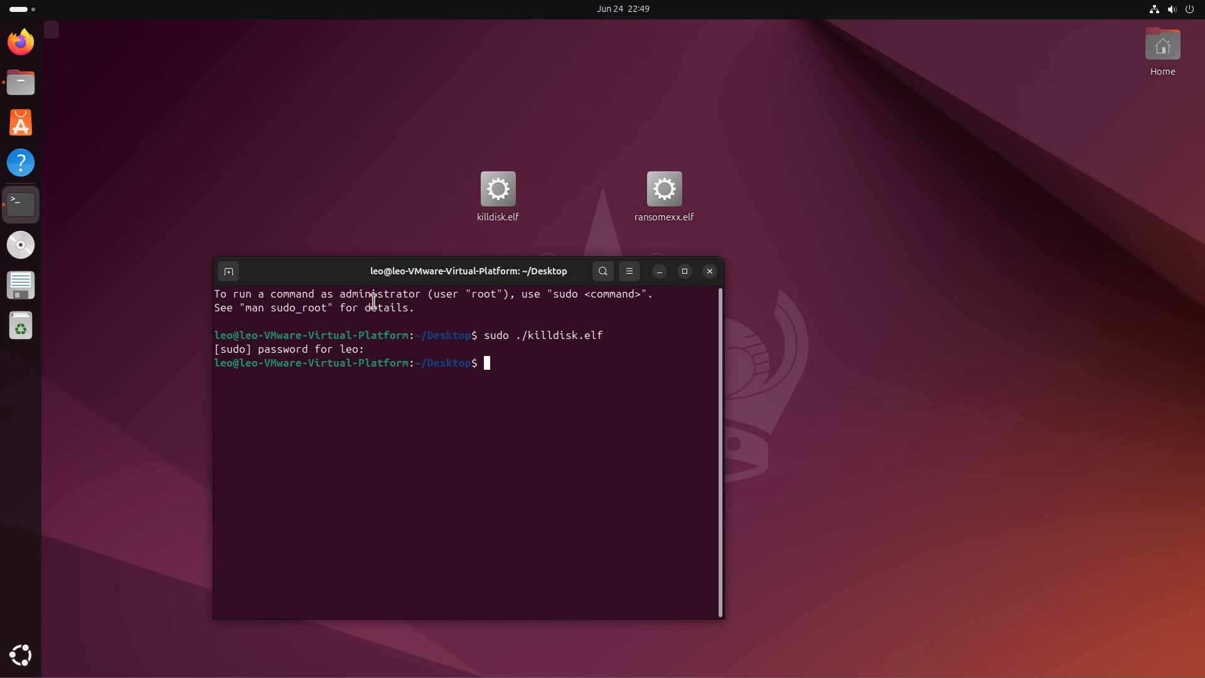
{"action": "mouse_move", "coordinate": [132, 241]}
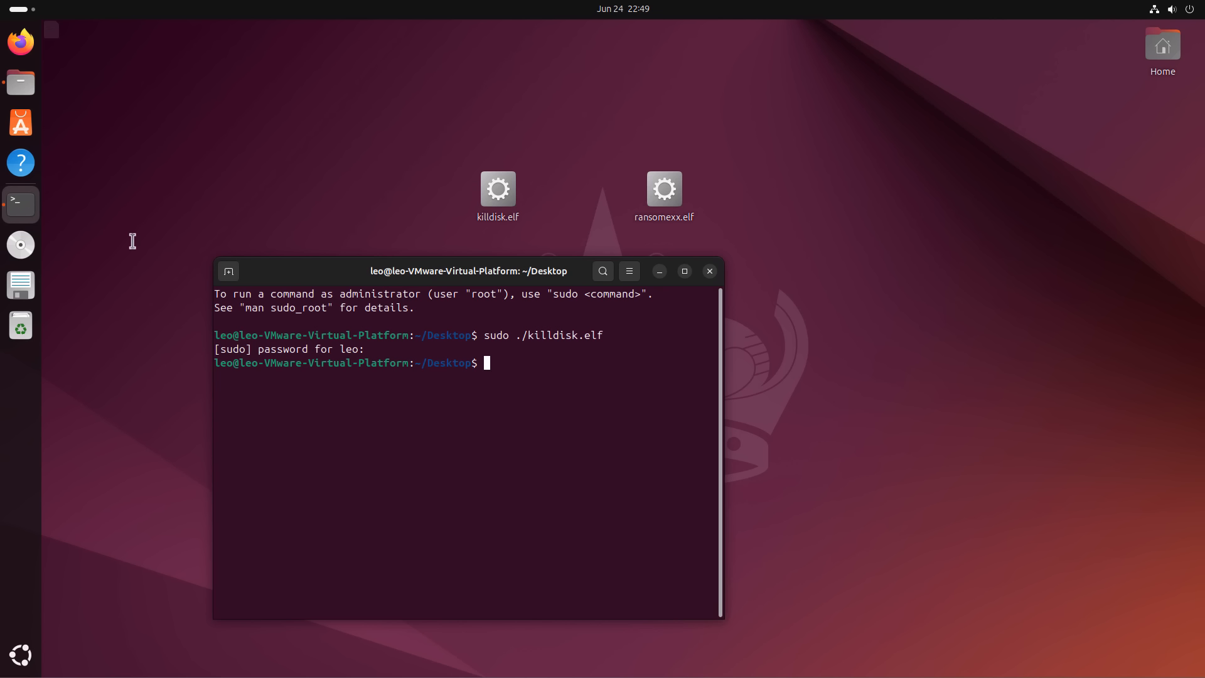
{"action": "mouse_move", "coordinate": [33, 88]}
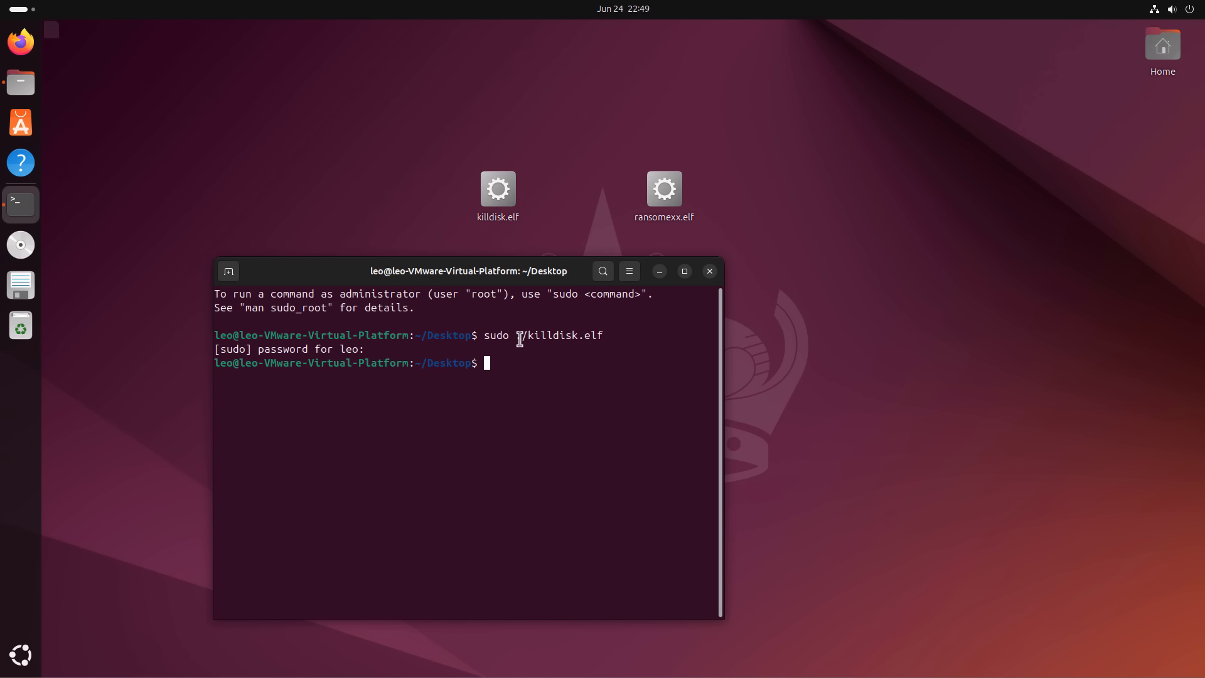
{"action": "mouse_move", "coordinate": [468, 120]}
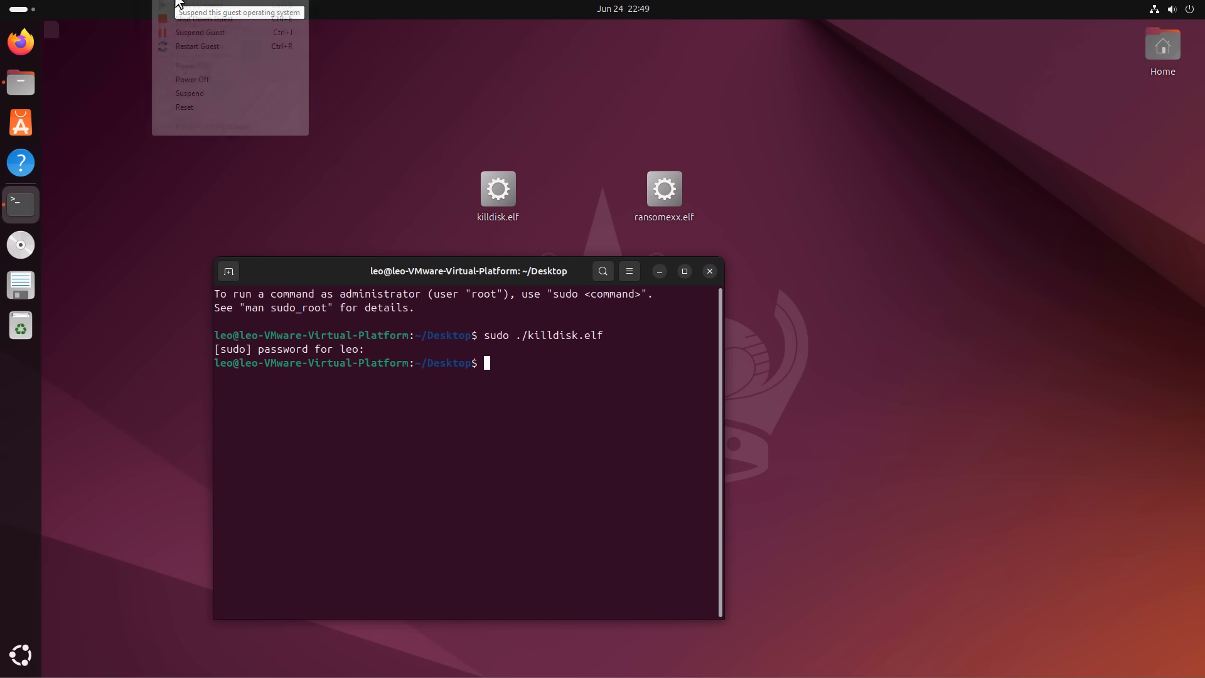
Reset the guest VM and confirm, so GRUB boots into the encryption ransom note
{"action": "left_click", "coordinate": [185, 107]}
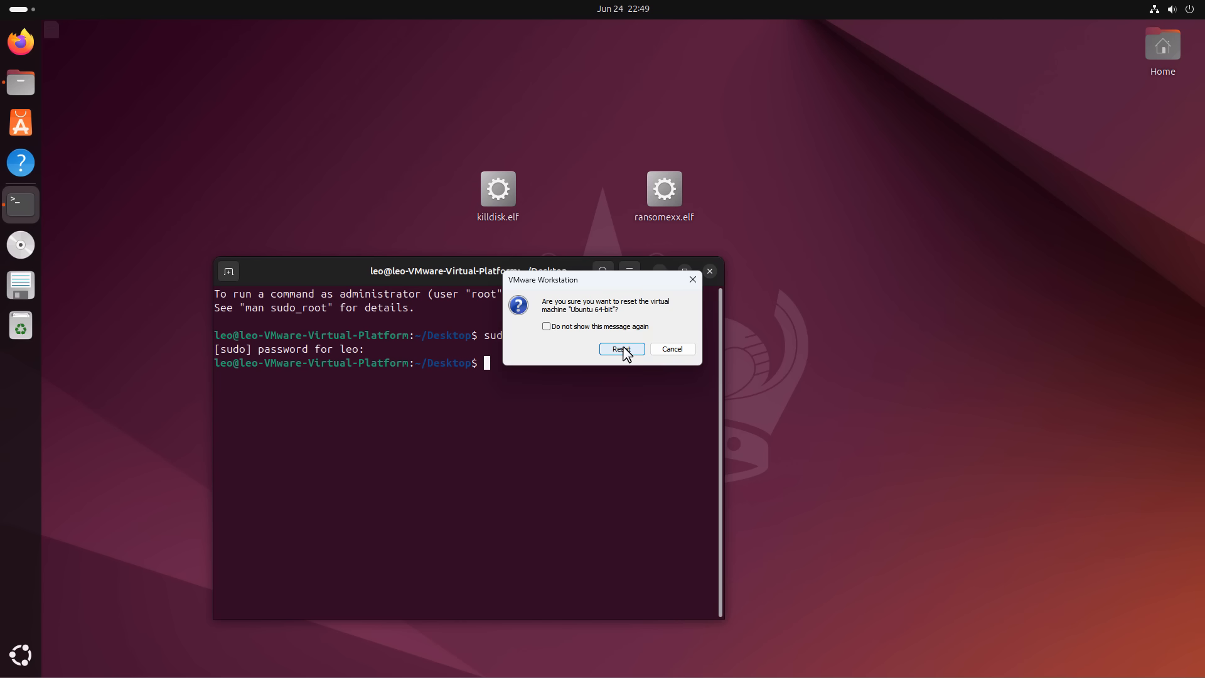
{"action": "left_click", "coordinate": [619, 349]}
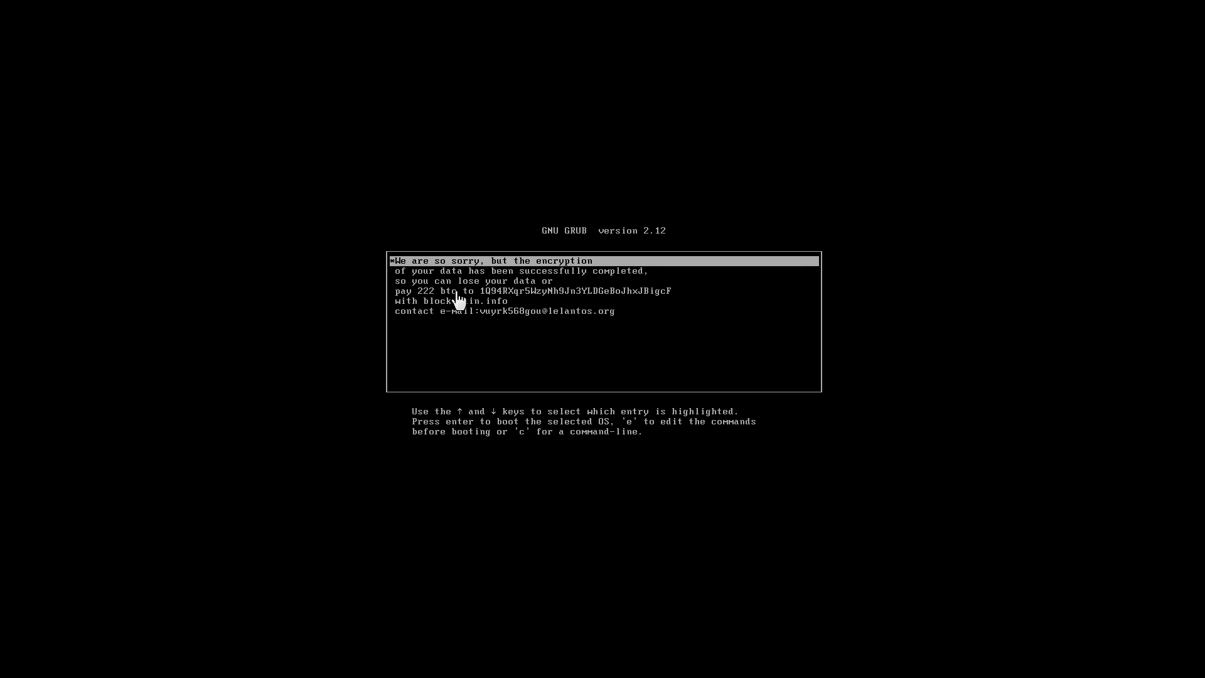
{"action": "mouse_move", "coordinate": [460, 301]}
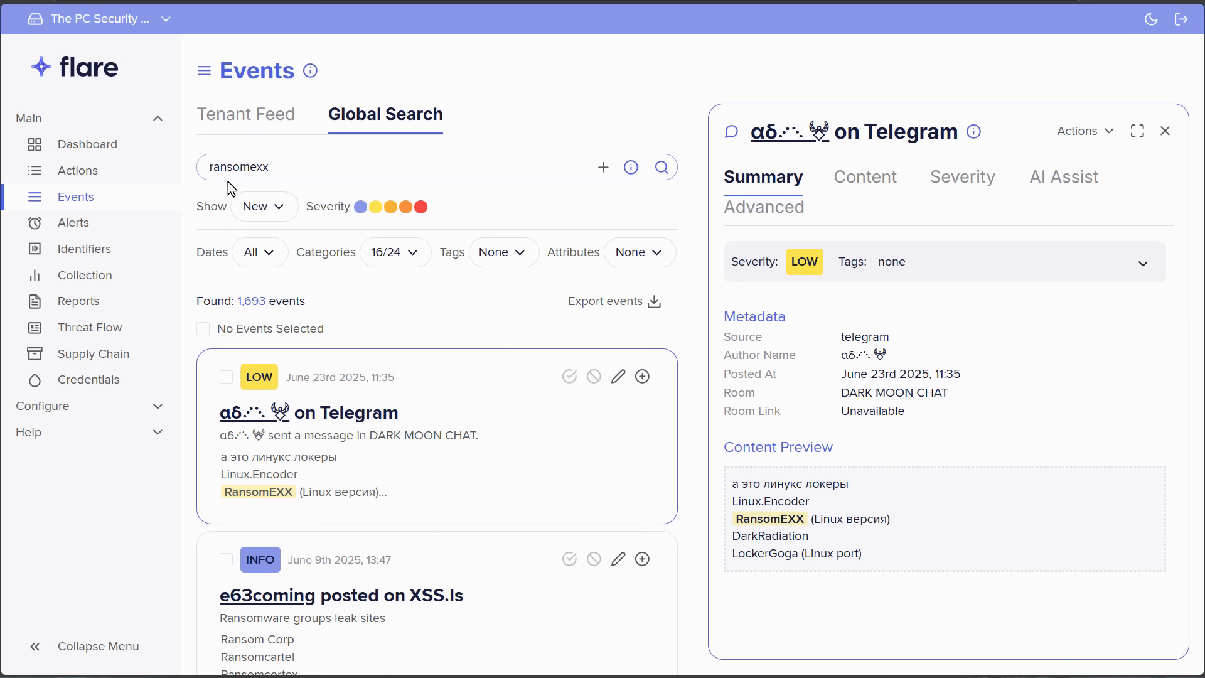
{"action": "mouse_move", "coordinate": [273, 190]}
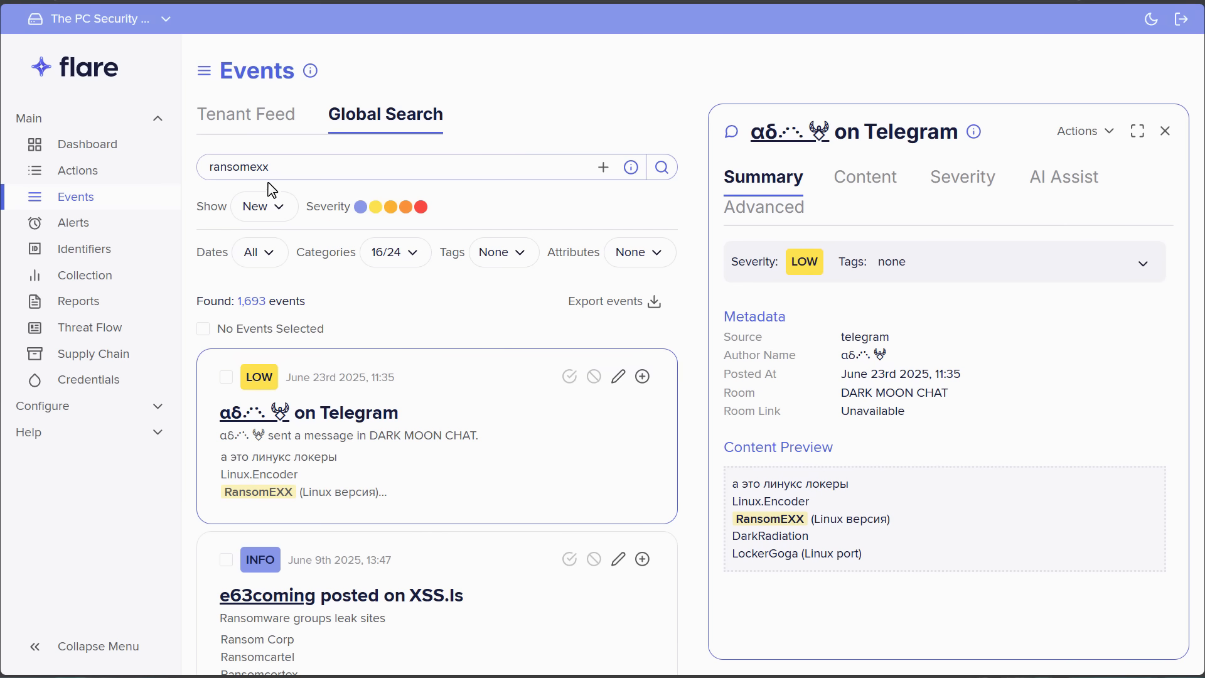
{"action": "mouse_move", "coordinate": [268, 488]}
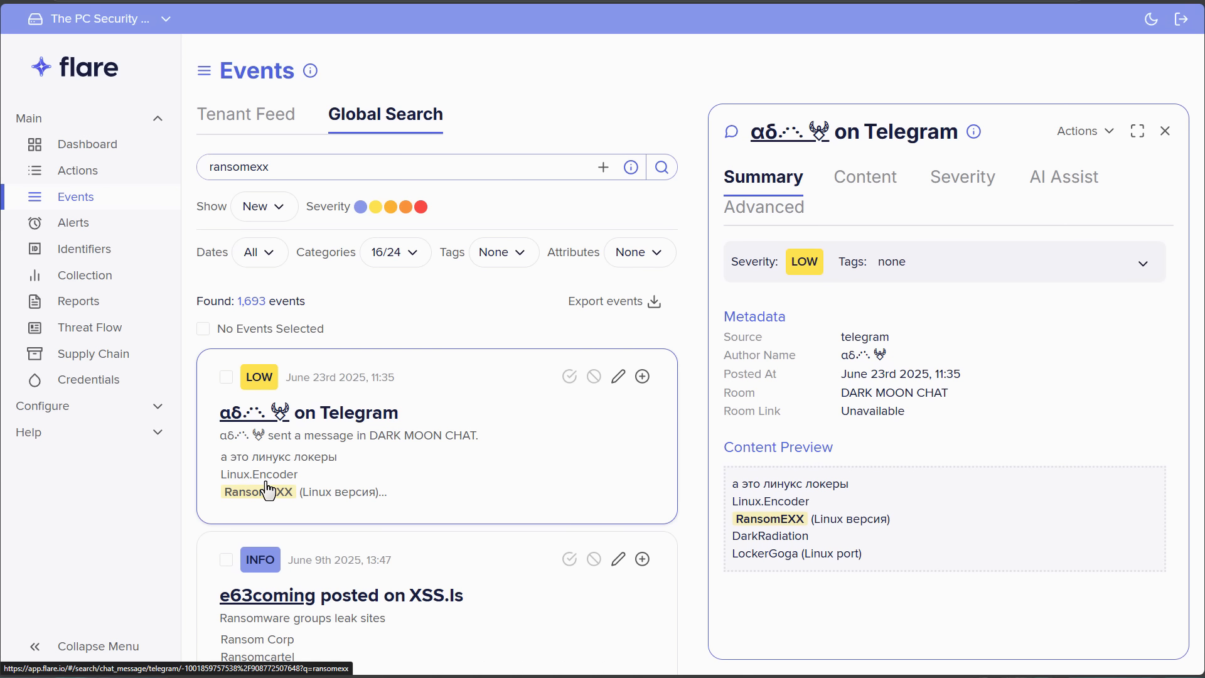
{"action": "mouse_move", "coordinate": [325, 471]}
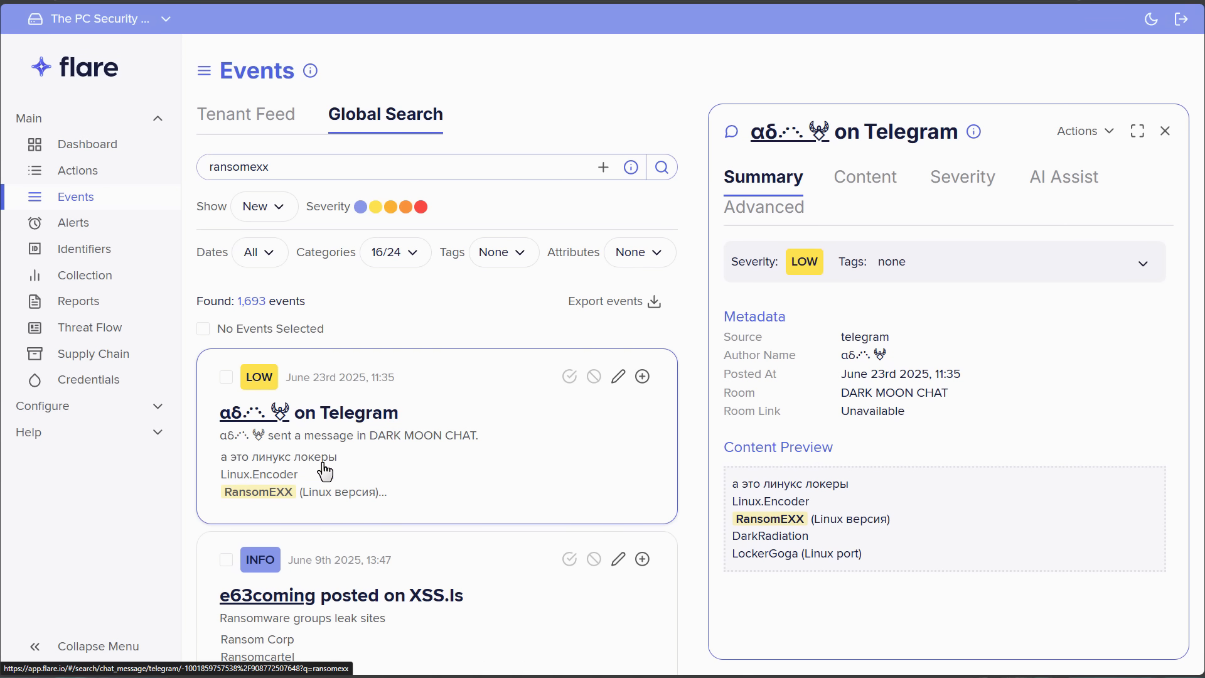
{"action": "mouse_move", "coordinate": [391, 467]}
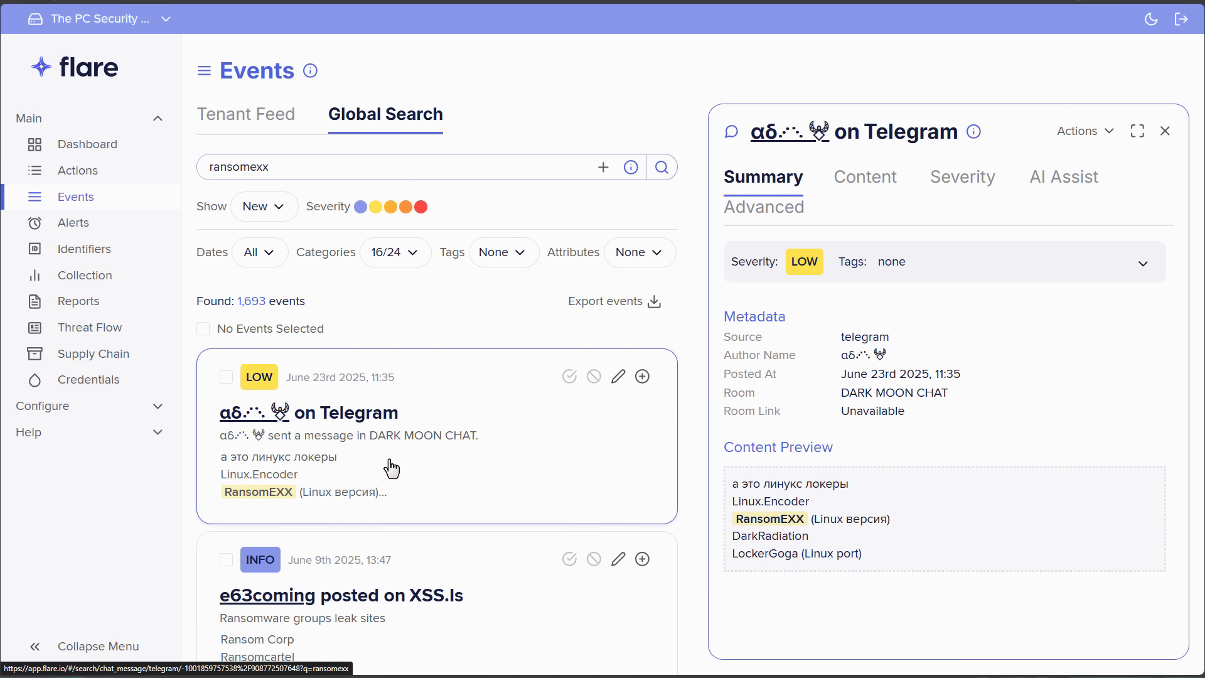
{"action": "mouse_move", "coordinate": [481, 465]}
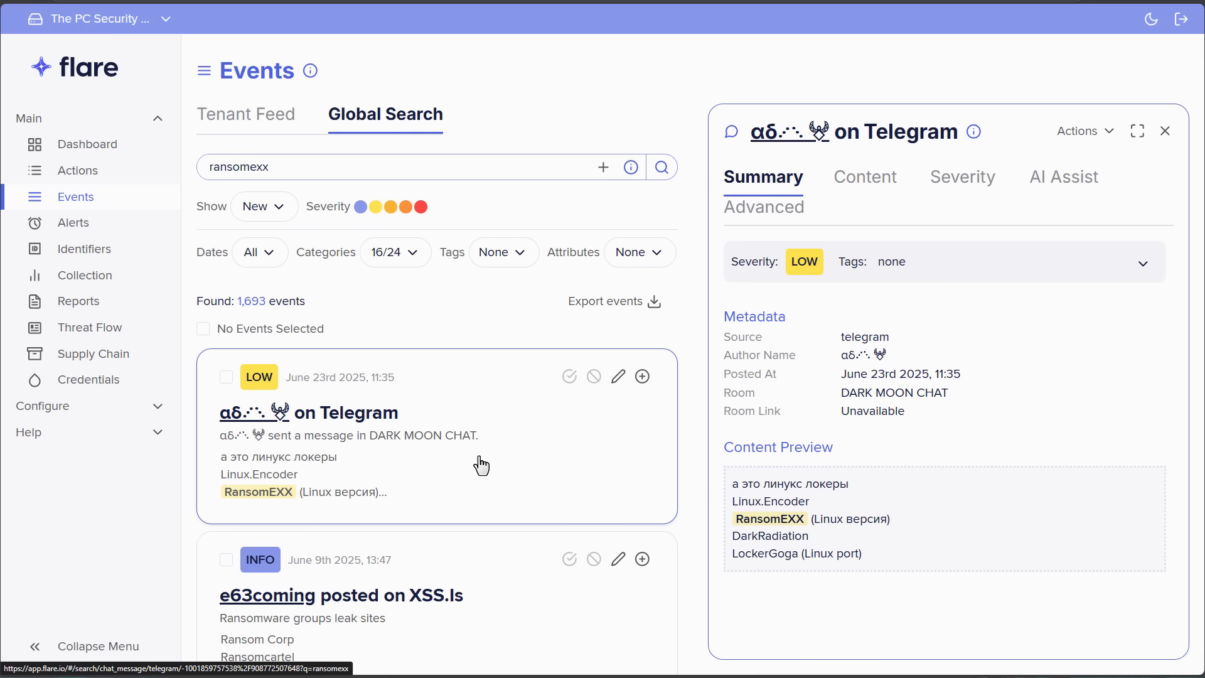
{"action": "mouse_move", "coordinate": [388, 449]}
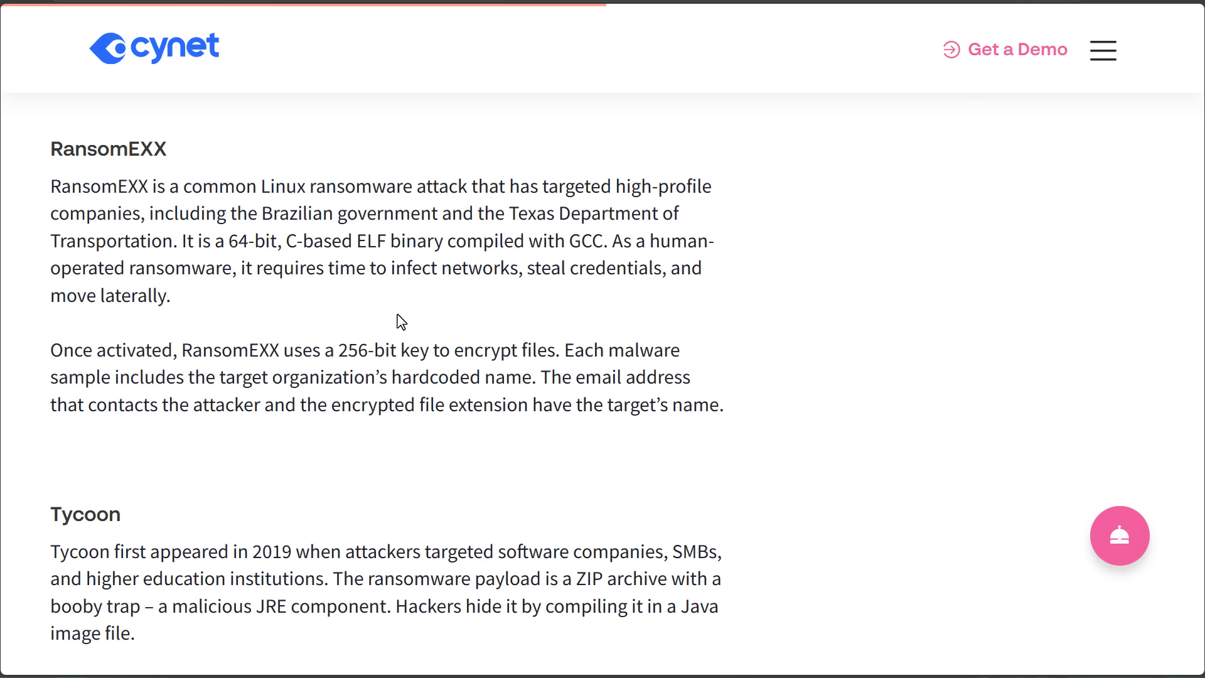
{"action": "mouse_move", "coordinate": [297, 201]}
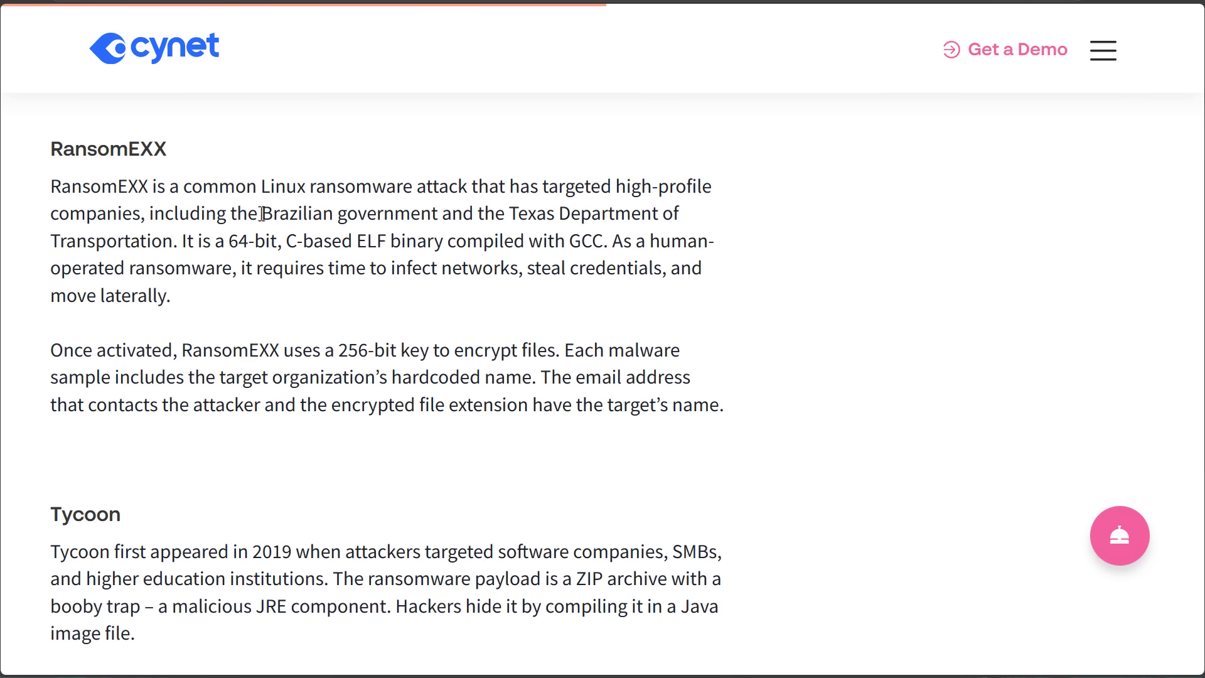
{"action": "mouse_move", "coordinate": [532, 221]}
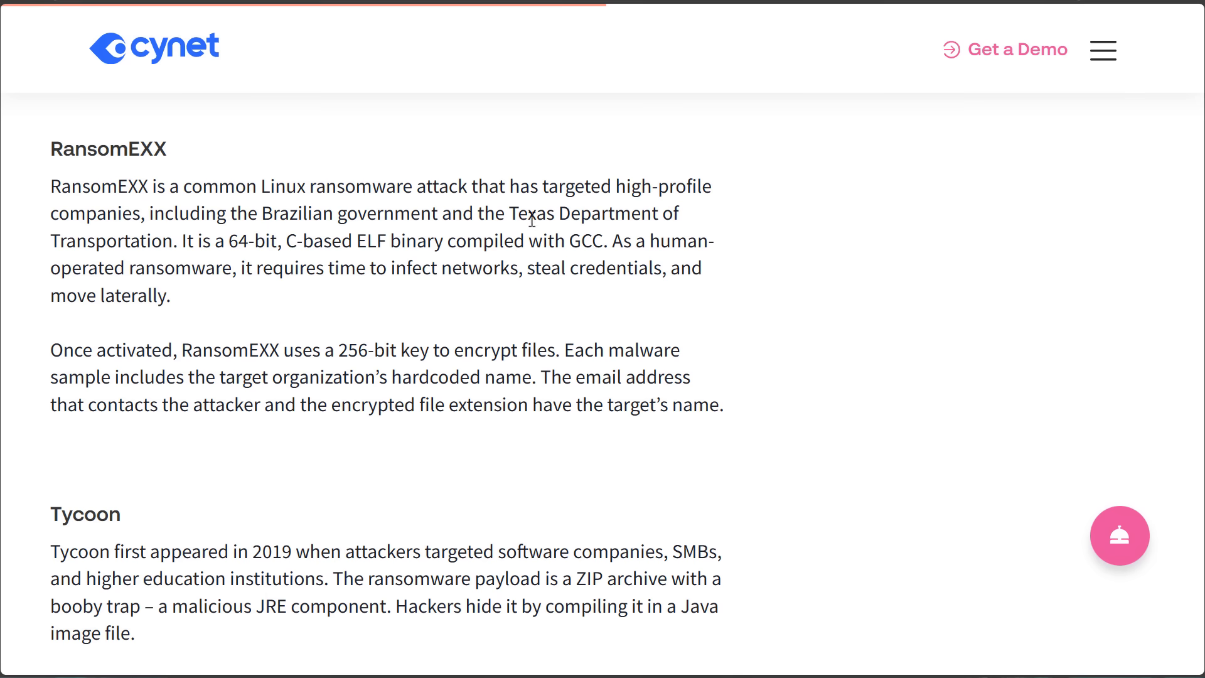
{"action": "mouse_move", "coordinate": [264, 262]}
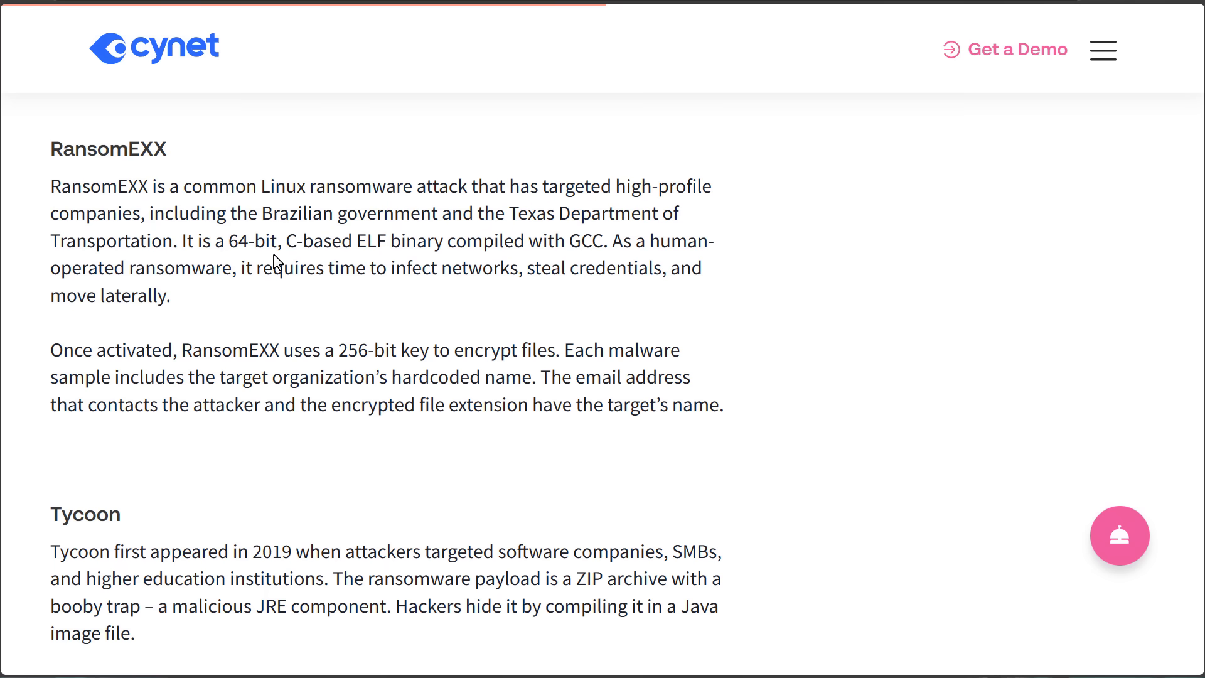
Highlight RansomEXX phrases on credential theft and its file-encryption key in the Cynet article
{"action": "double_click", "coordinate": [317, 241]}
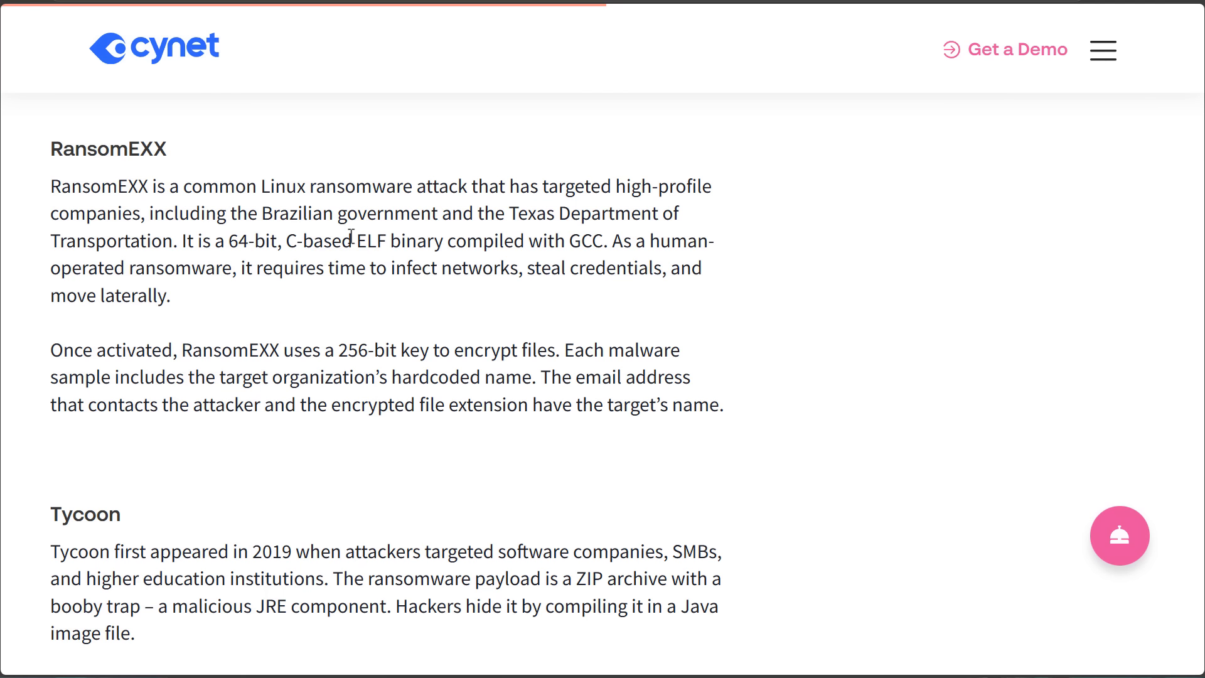
{"action": "mouse_move", "coordinate": [418, 263]}
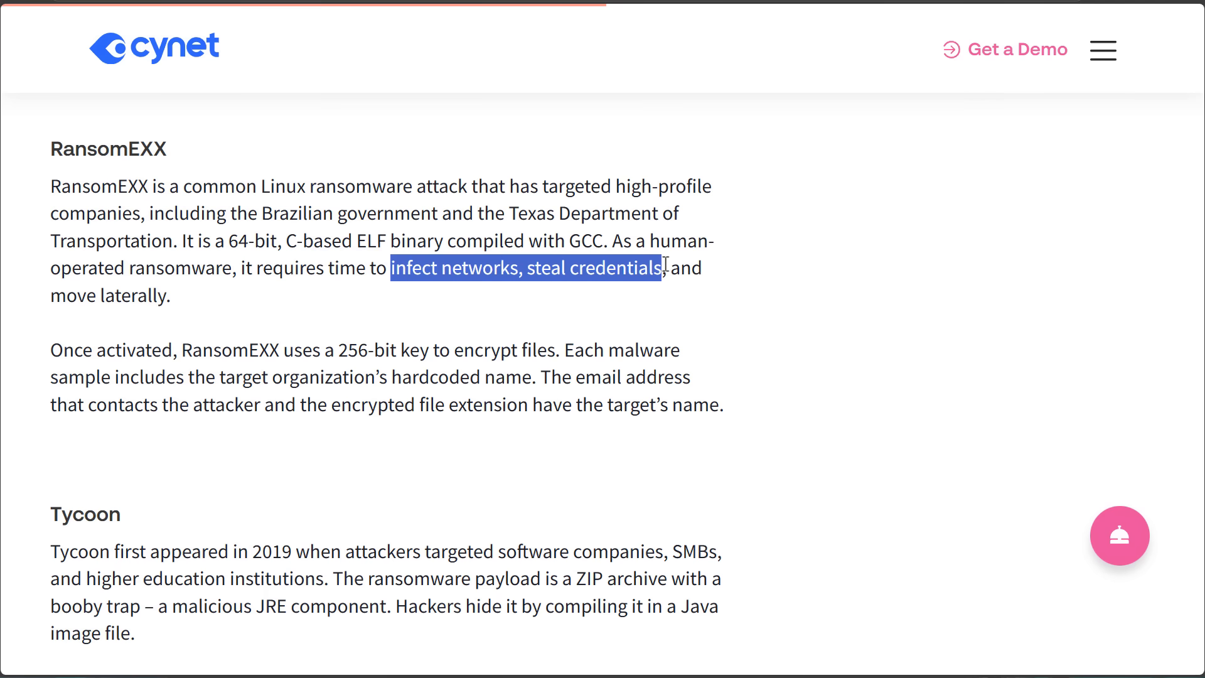
{"action": "left_click", "coordinate": [669, 268]}
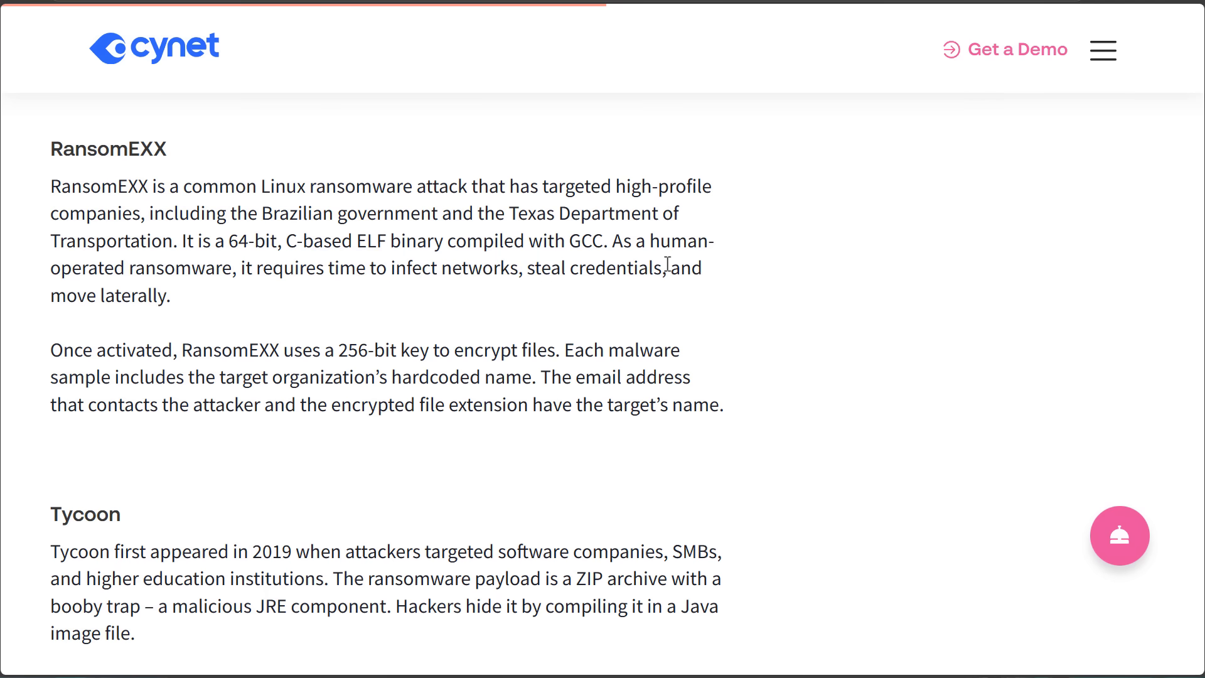
{"action": "double_click", "coordinate": [135, 296]}
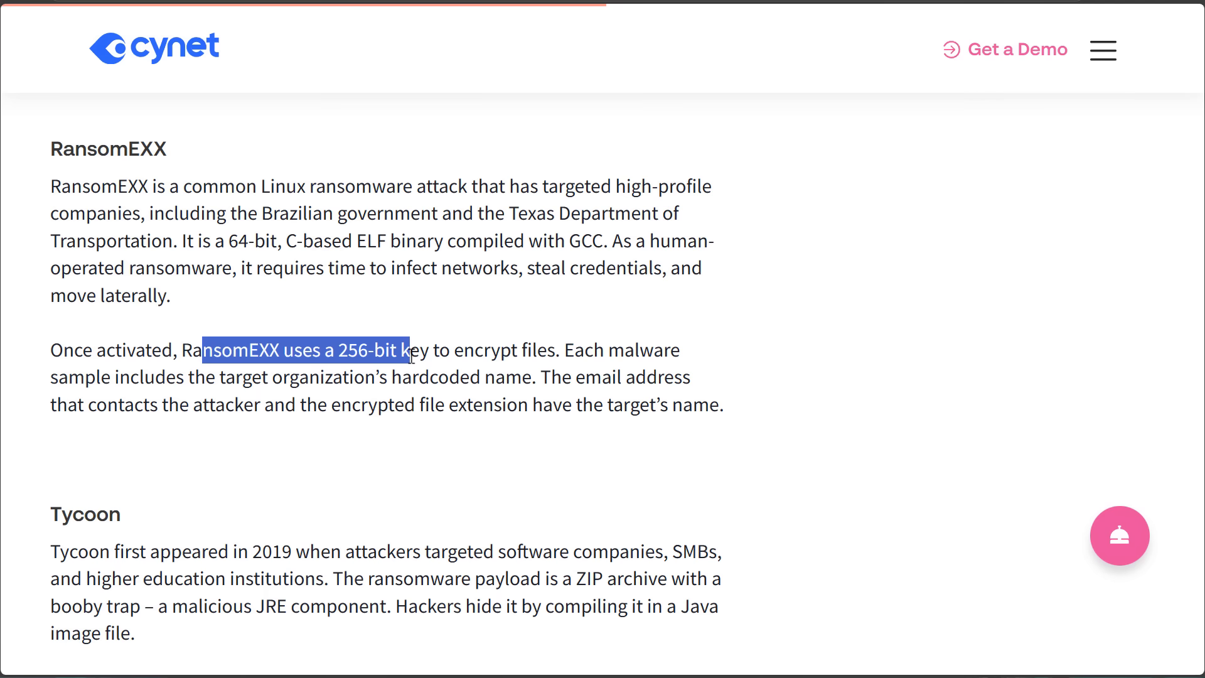
{"action": "mouse_move", "coordinate": [191, 385]}
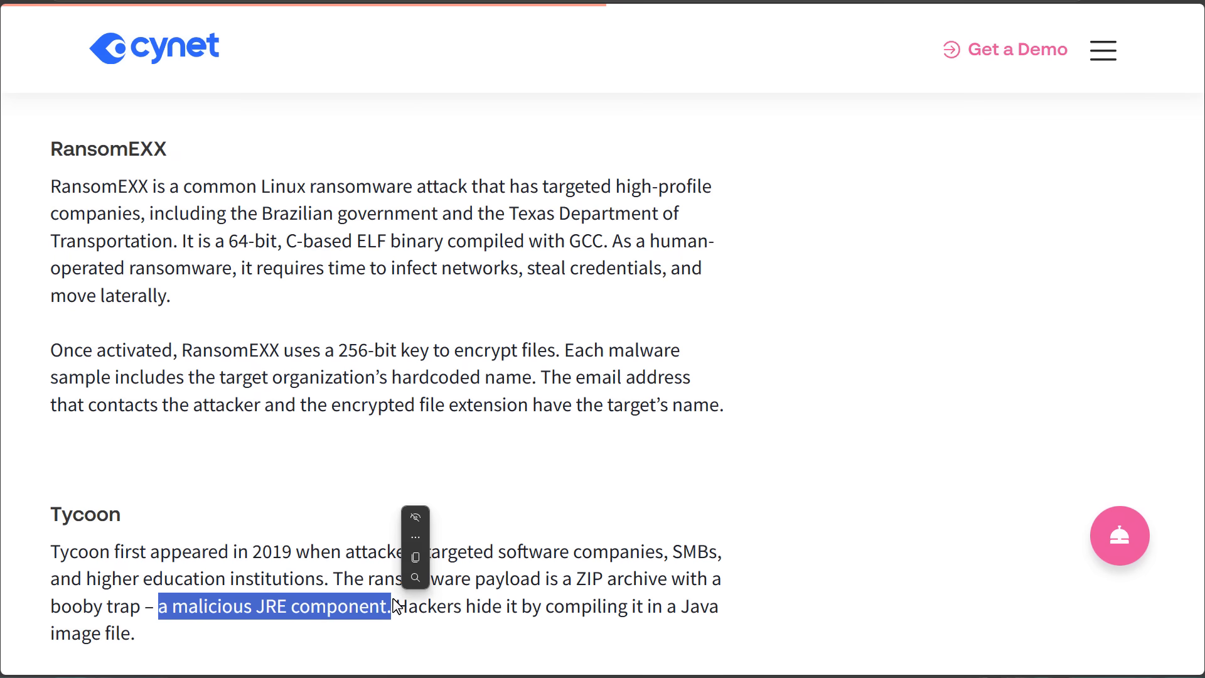
Scroll to the Erebus section of the Cynet article and select its opening sentence
{"action": "scroll", "scroll_direction": "down", "scroll_amount": 3}
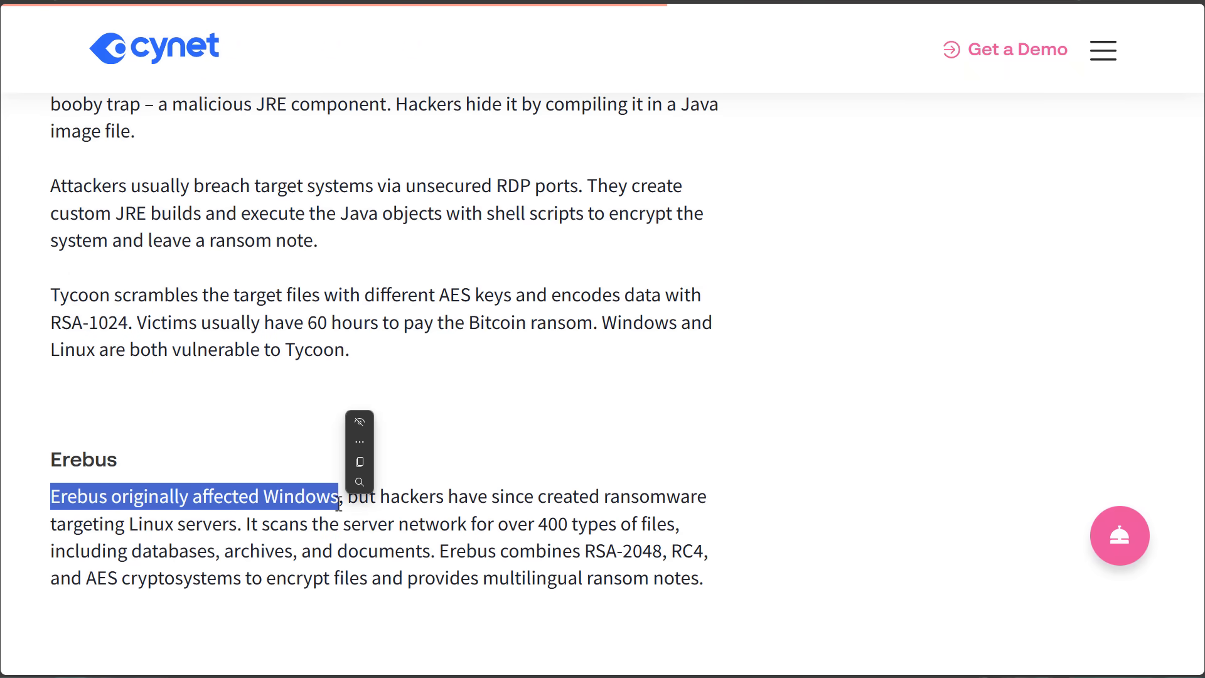
{"action": "double_click", "coordinate": [179, 523]}
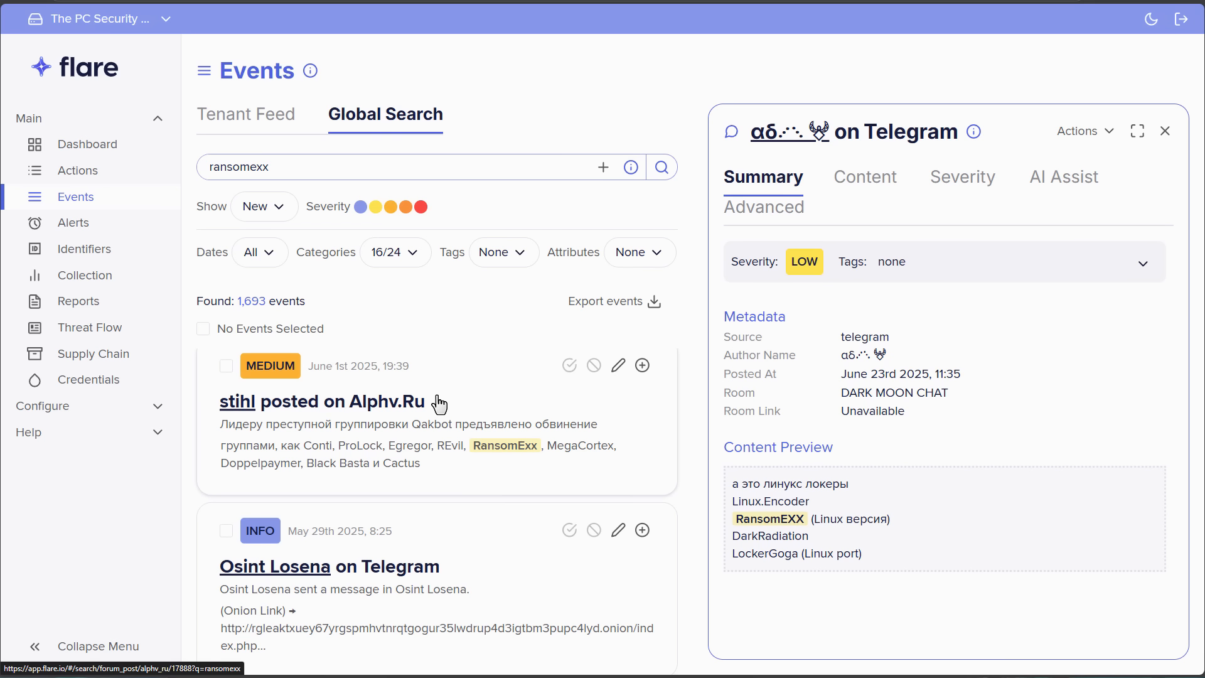
{"action": "mouse_move", "coordinate": [396, 419]}
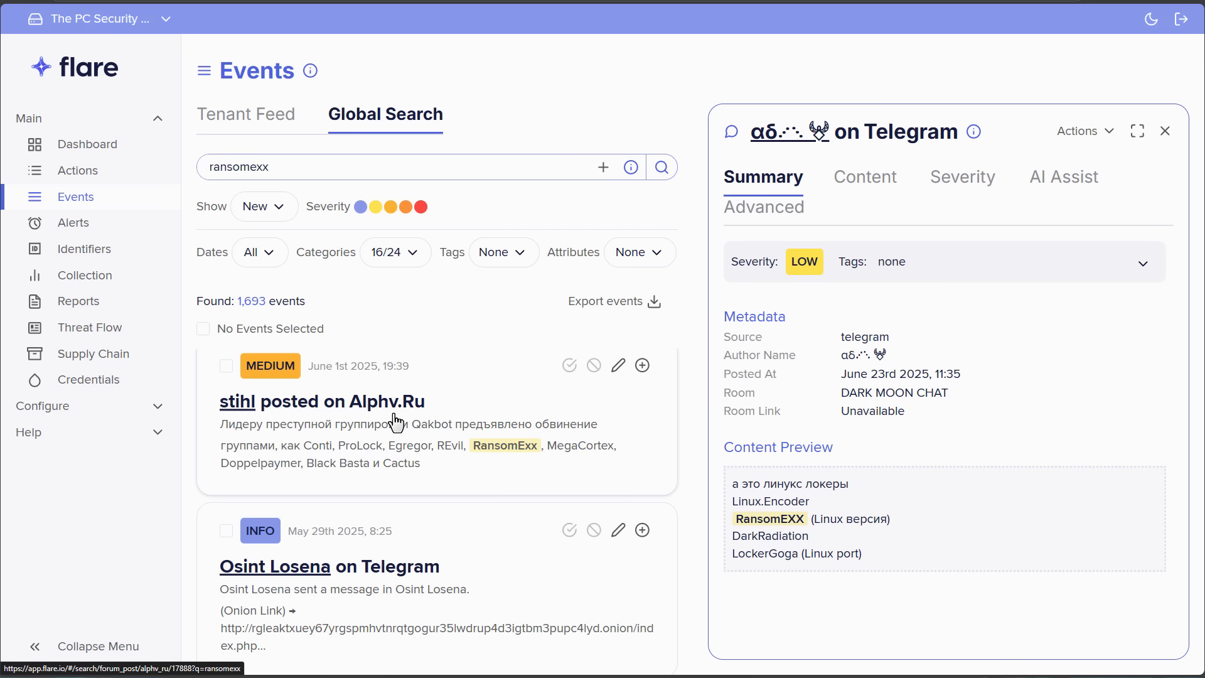
{"action": "mouse_move", "coordinate": [375, 459]}
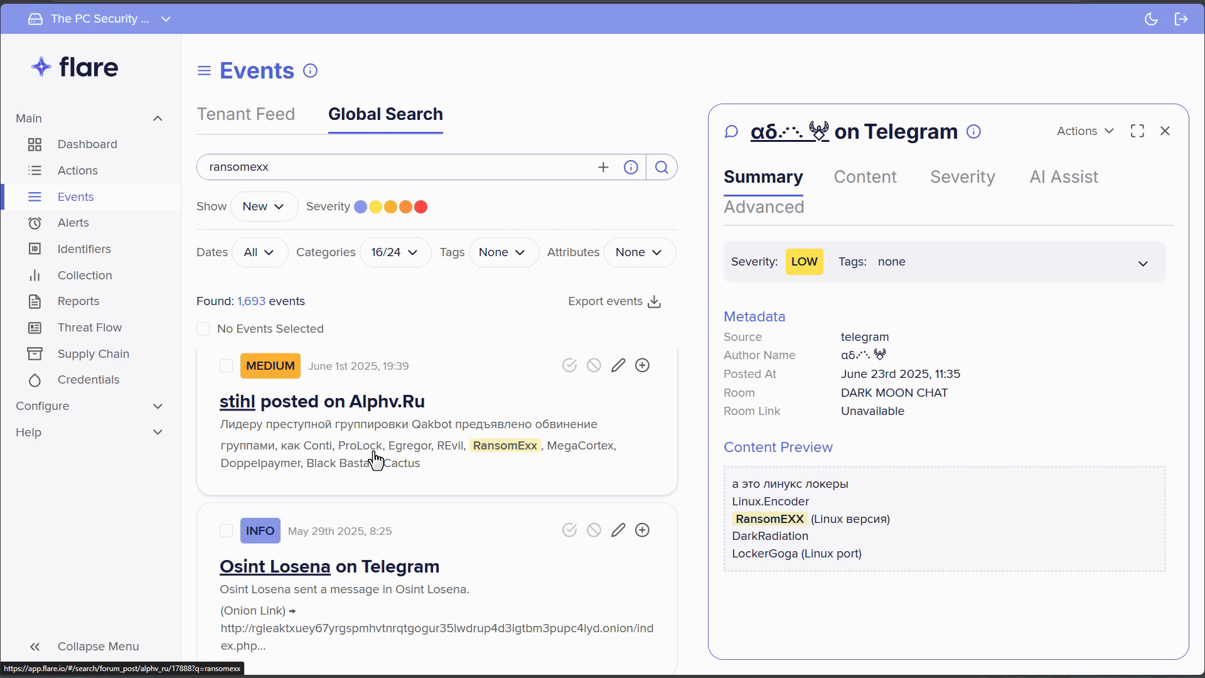
{"action": "mouse_move", "coordinate": [436, 448]}
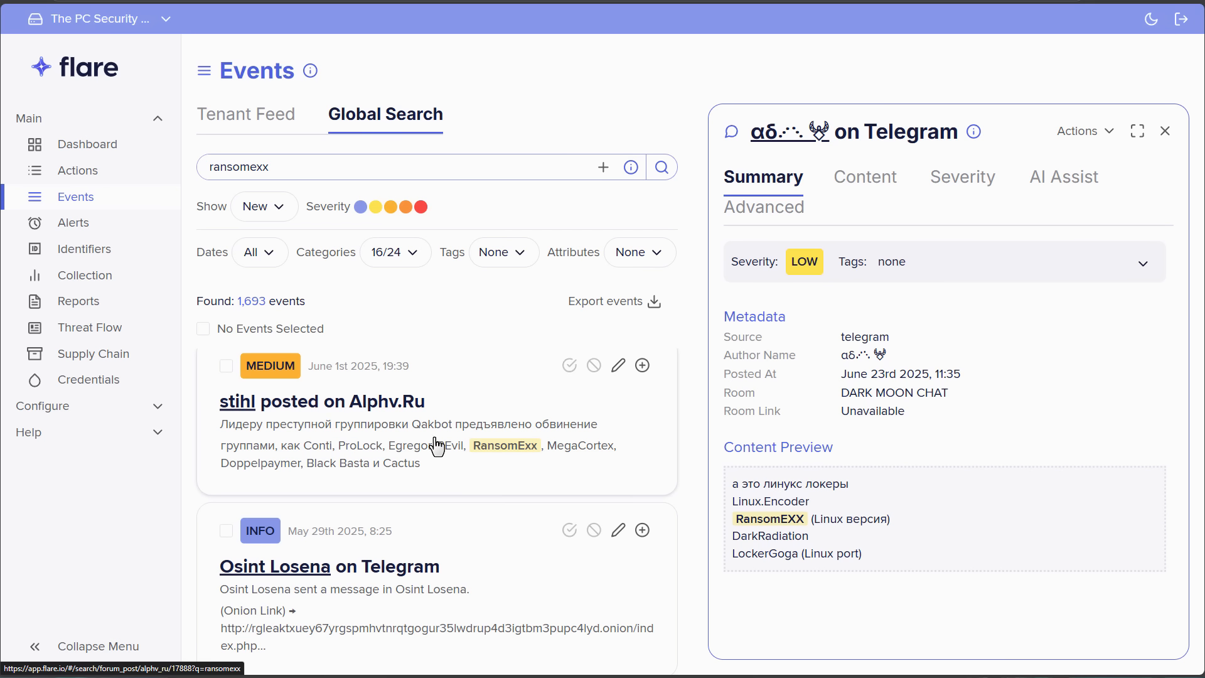
{"action": "mouse_move", "coordinate": [445, 447]}
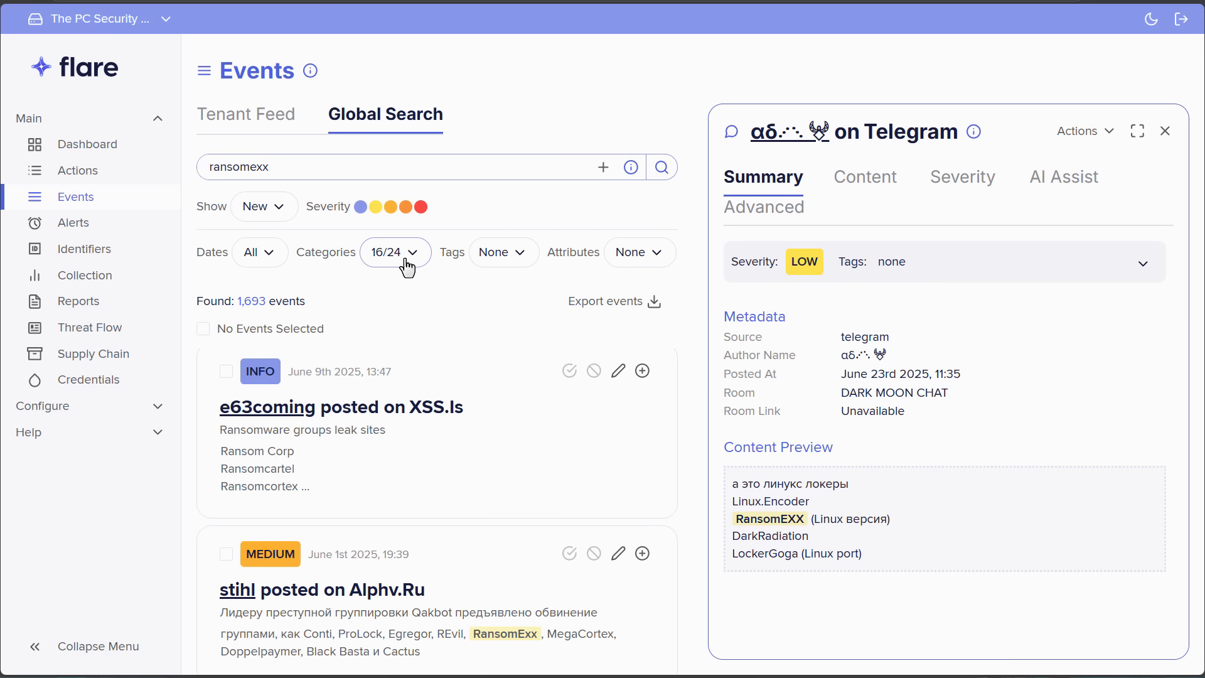
Filter the ransomexx results to the Ransom Leaks category under Illicit Networks, leaving 104 events
{"action": "left_click", "coordinate": [395, 252]}
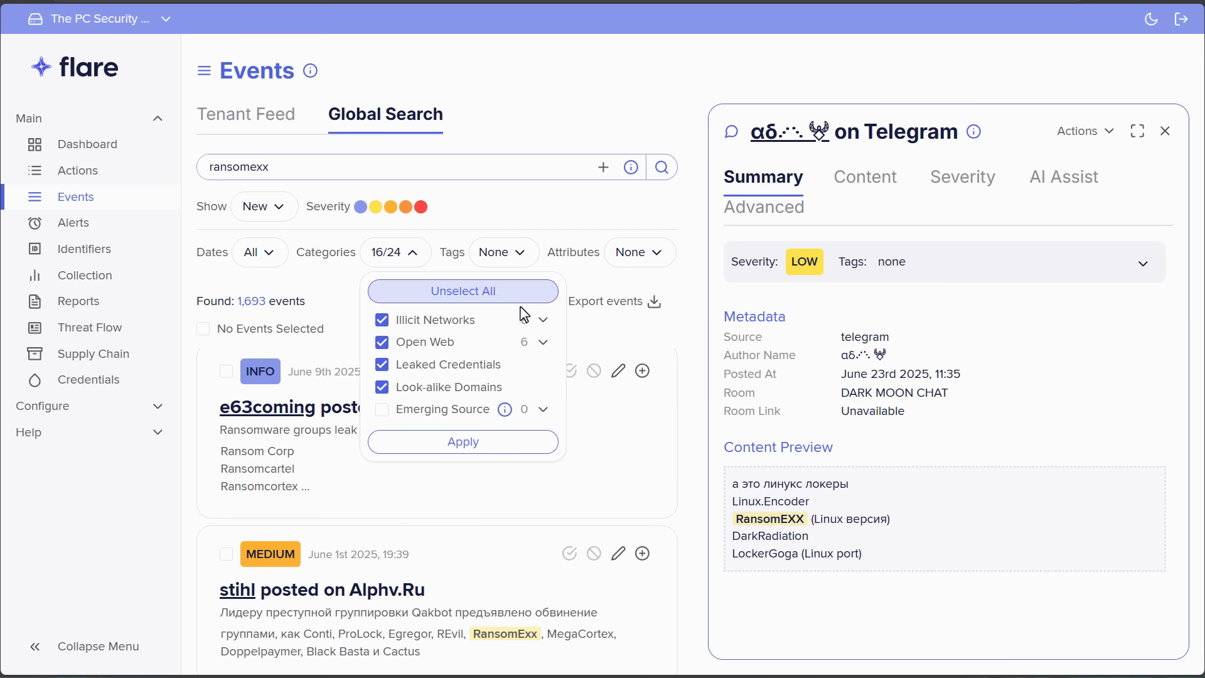
{"action": "left_click", "coordinate": [542, 321]}
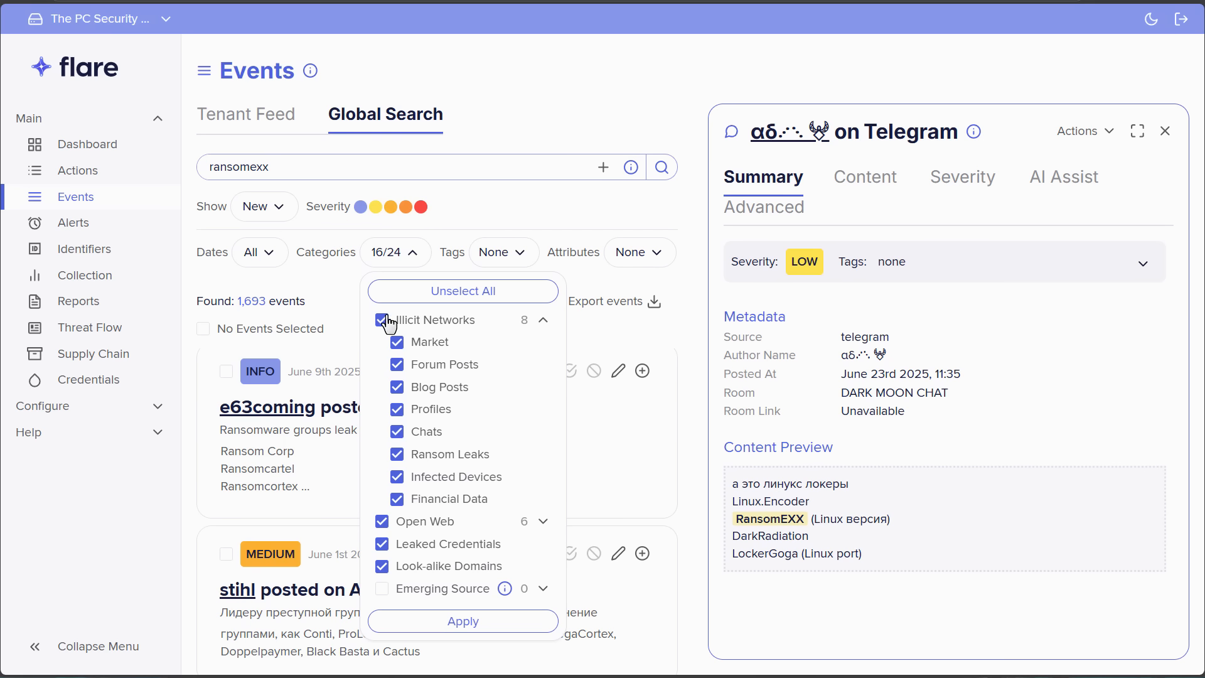
{"action": "left_click", "coordinate": [464, 290]}
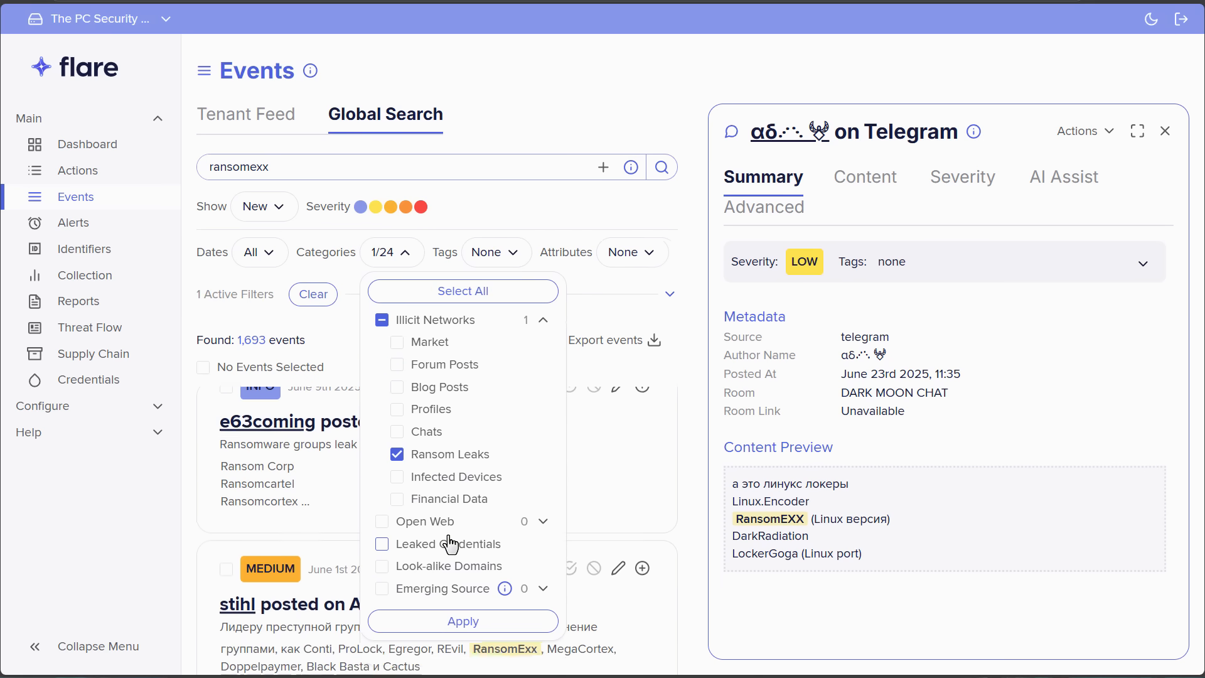
{"action": "left_click", "coordinate": [463, 621]}
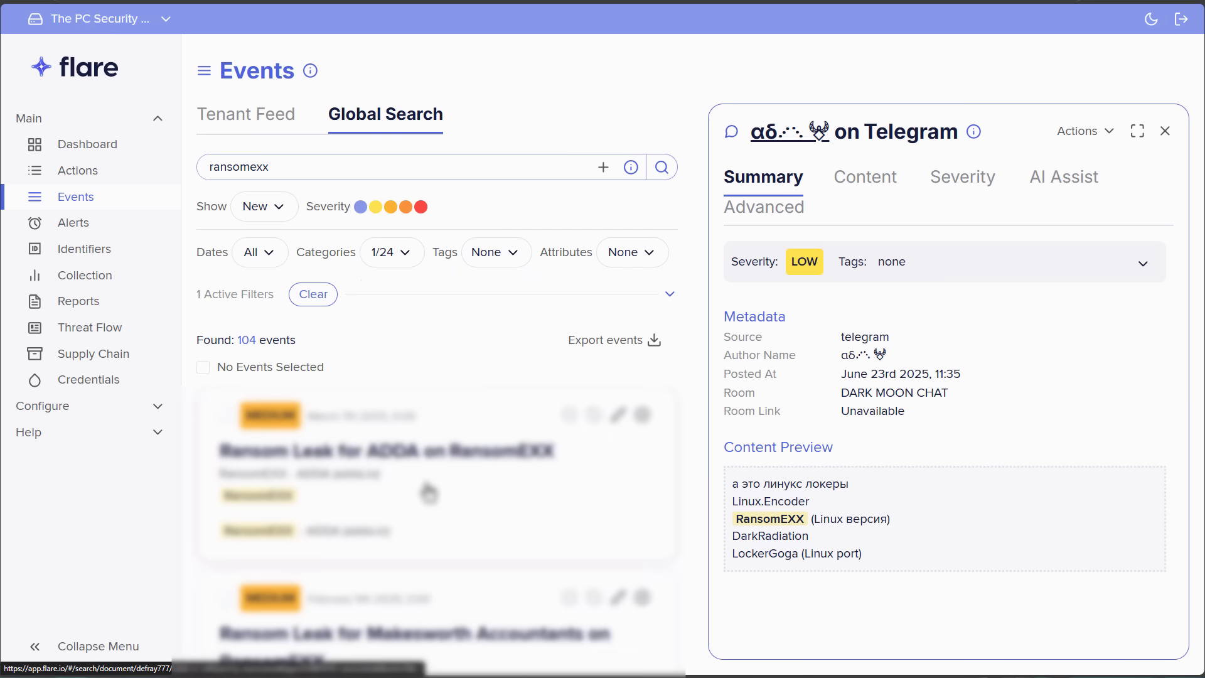
{"action": "scroll", "scroll_direction": "down", "scroll_amount": 3}
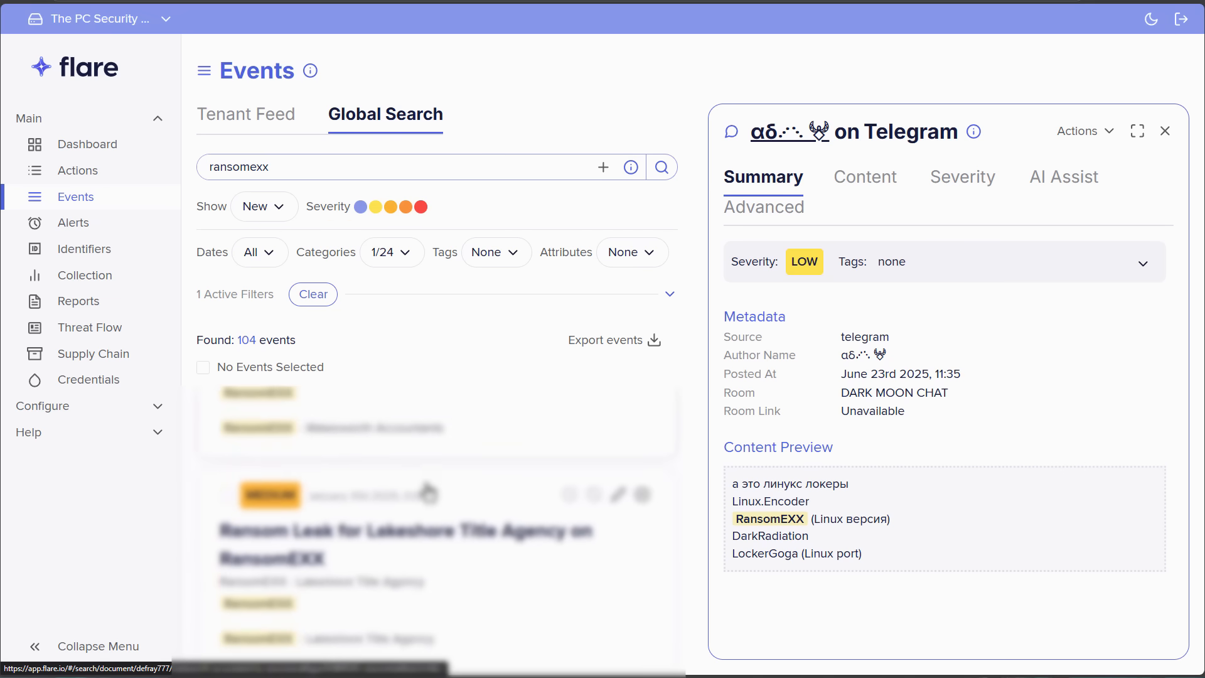
{"action": "scroll", "scroll_direction": "down", "scroll_amount": 3}
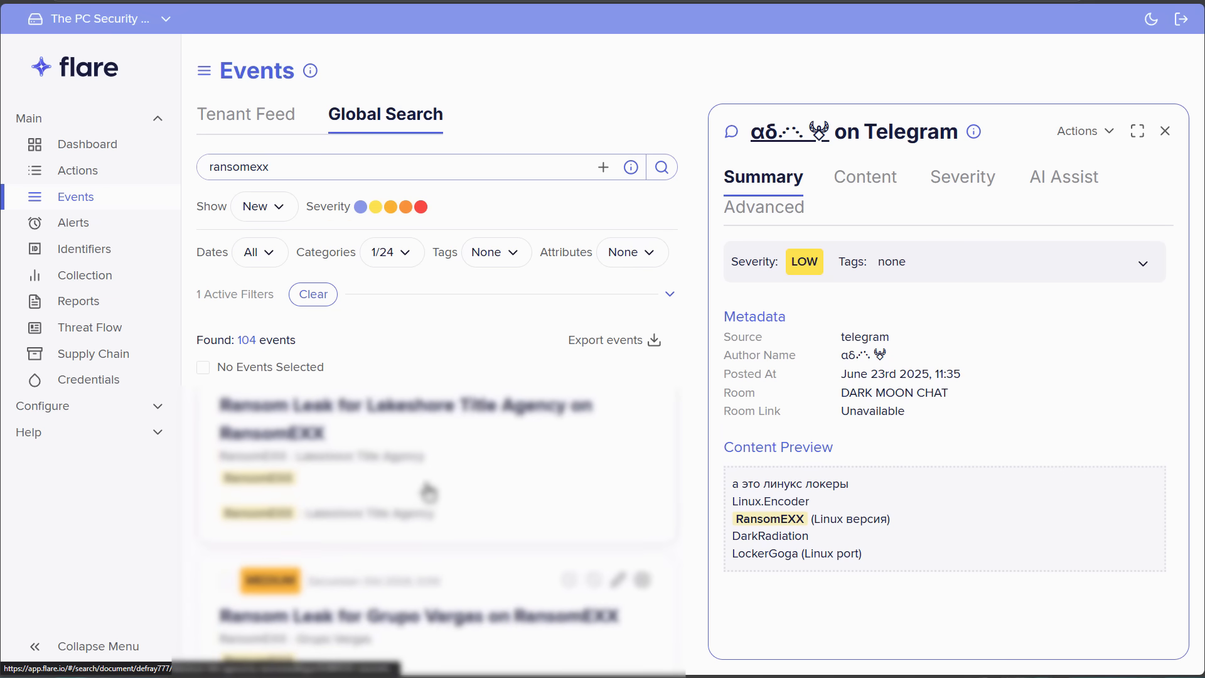
{"action": "scroll", "scroll_direction": "down", "scroll_amount": 3}
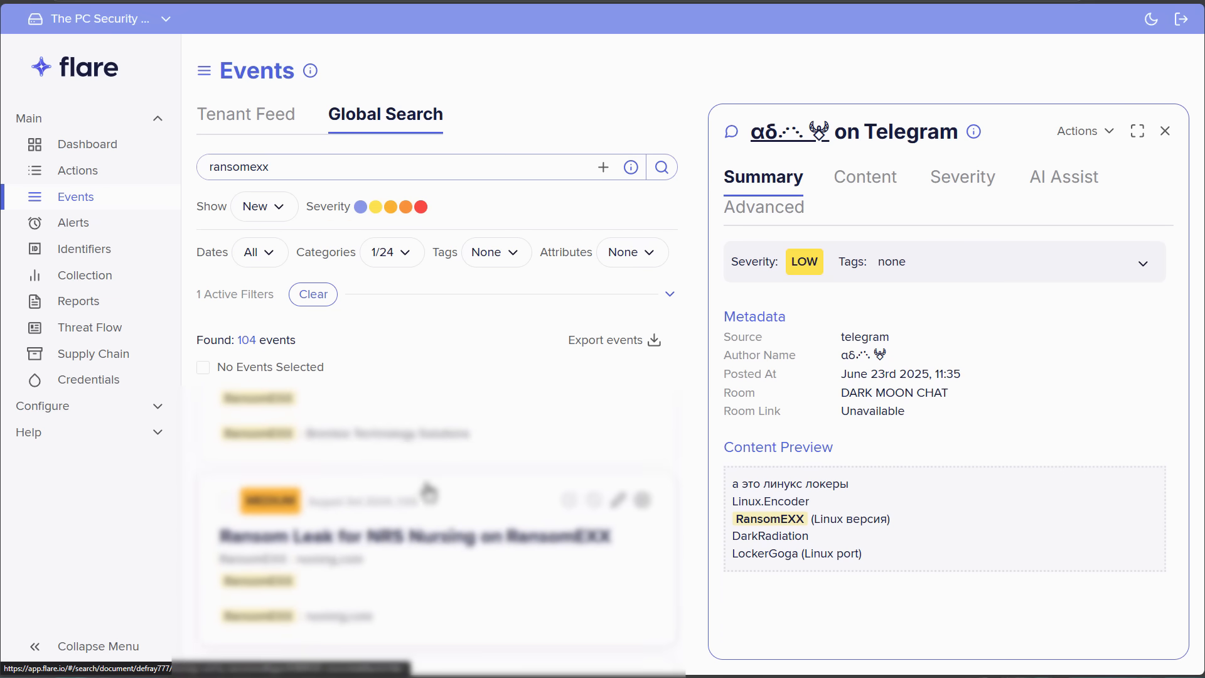
{"action": "scroll", "scroll_direction": "down", "scroll_amount": 3}
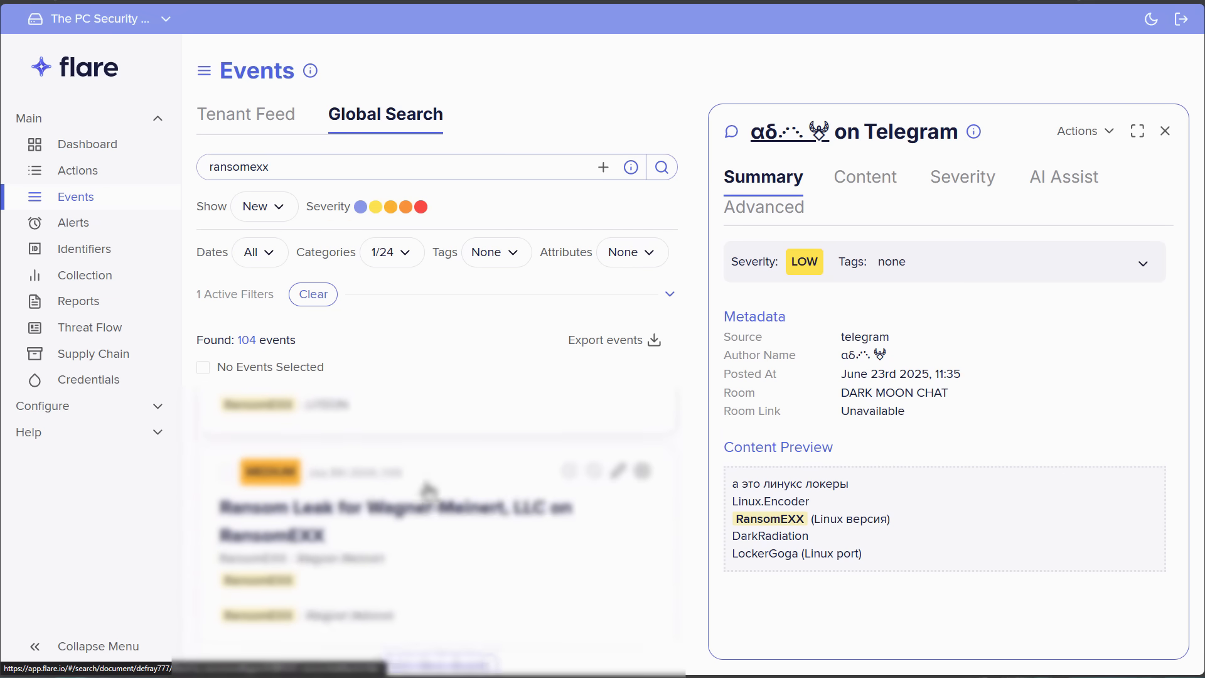
{"action": "scroll", "scroll_direction": "up", "scroll_amount": 3}
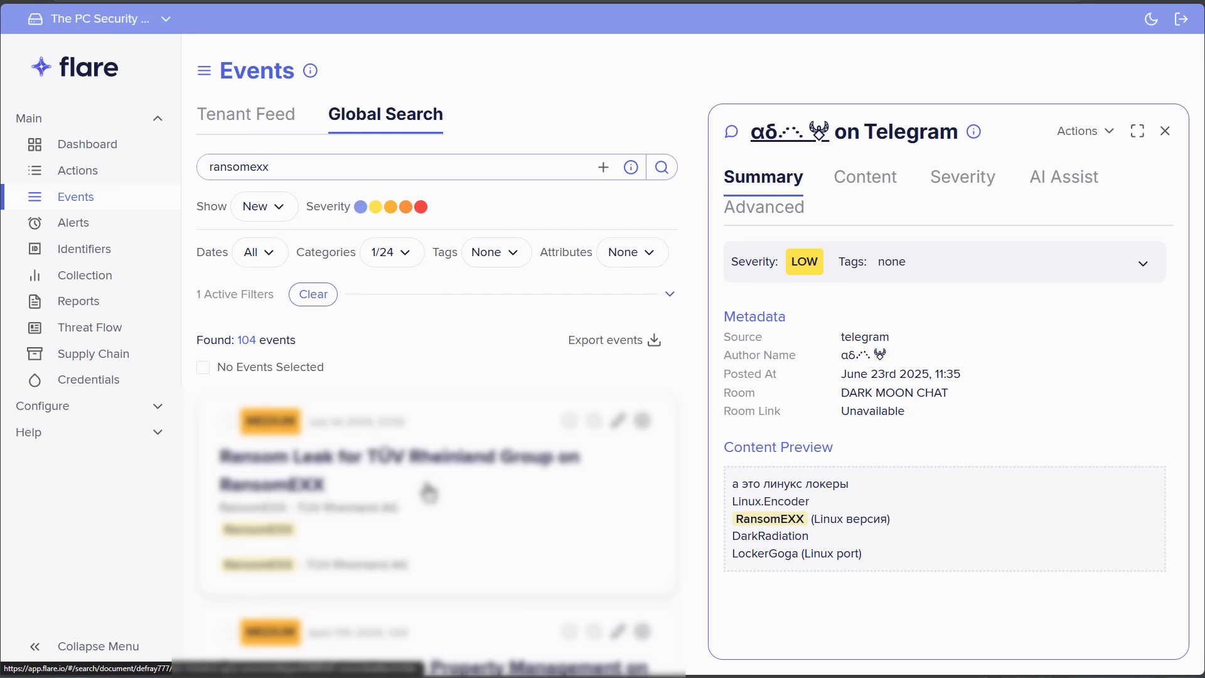
{"action": "scroll", "scroll_direction": "down", "scroll_amount": 3}
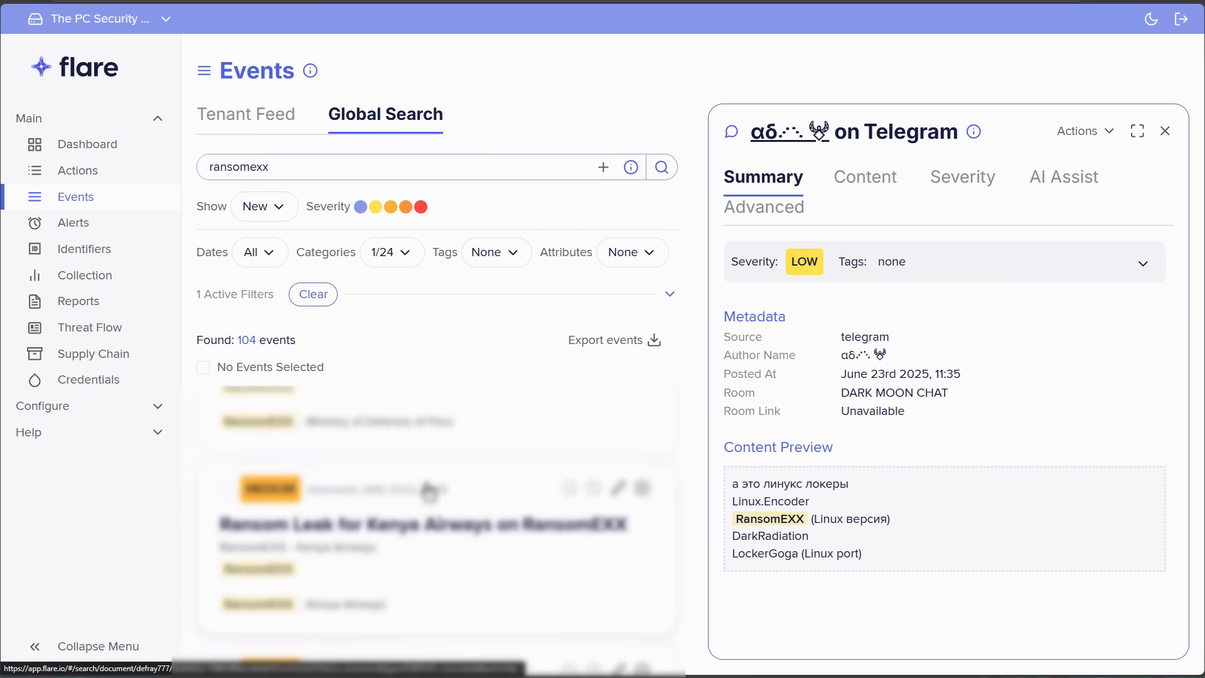
{"action": "scroll", "scroll_direction": "down", "scroll_amount": 3}
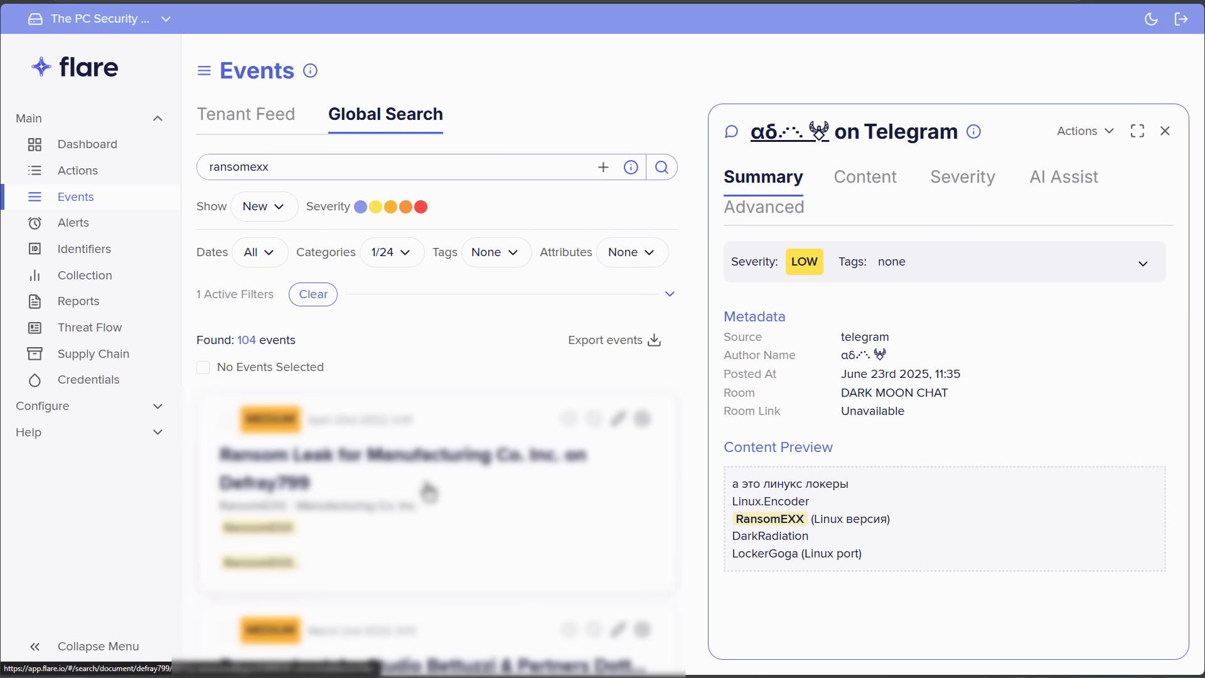
{"action": "scroll", "scroll_direction": "down", "scroll_amount": 3}
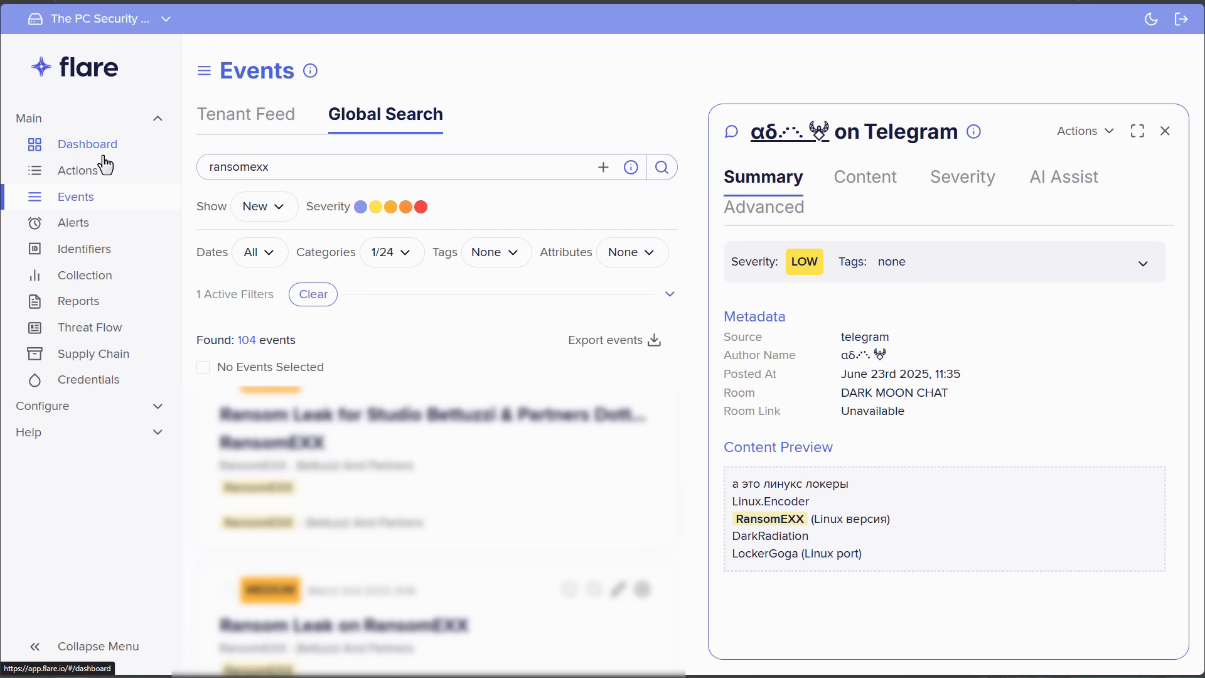
{"action": "mouse_move", "coordinate": [266, 196]}
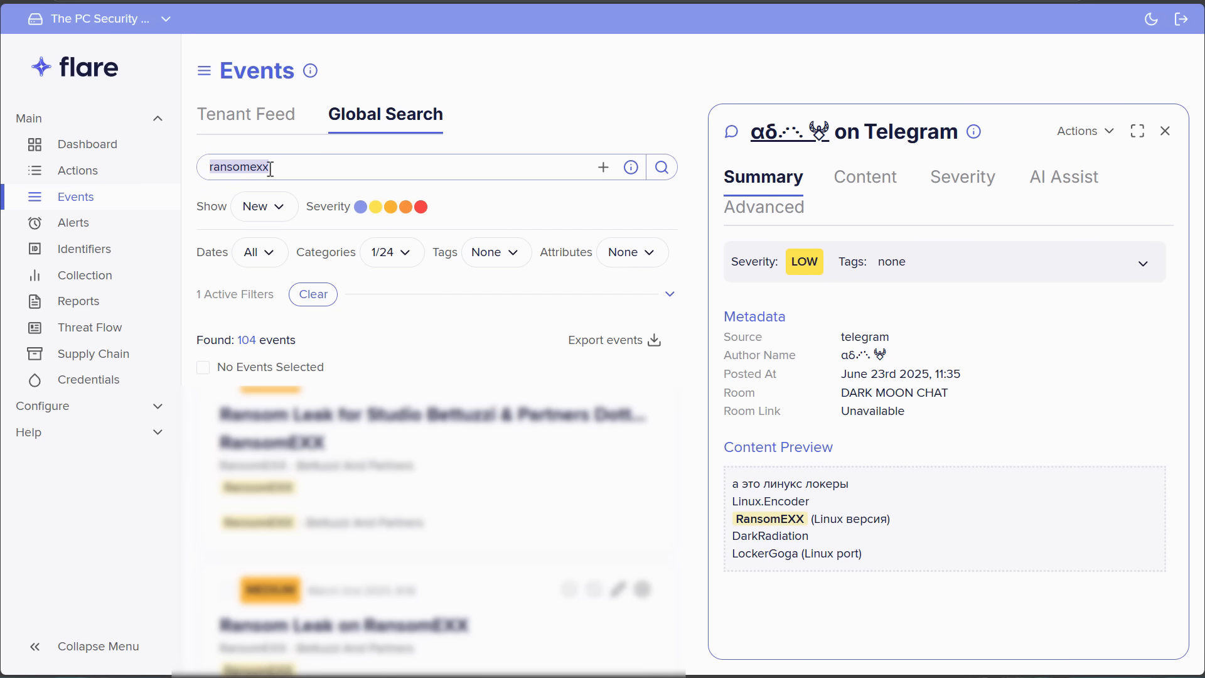
{"action": "mouse_move", "coordinate": [283, 167]}
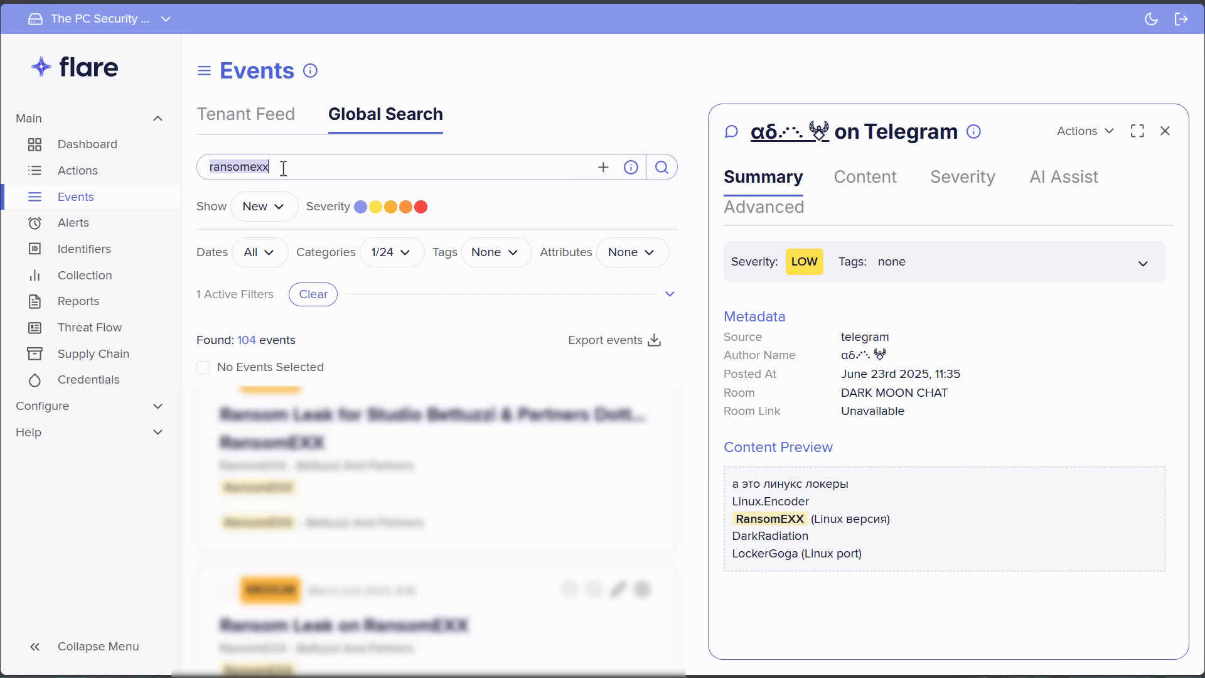
Replace the Flare search text with thepcsecuritychannel.com
{"action": "type", "text": "thepc"}
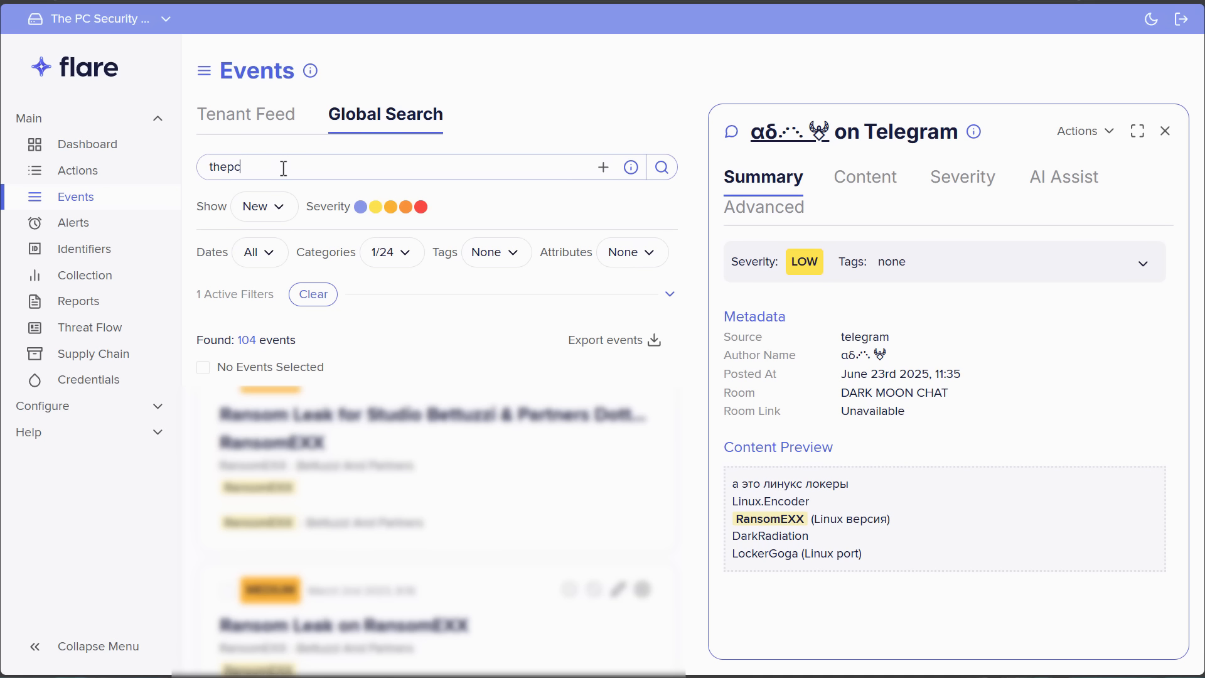
{"action": "type", "text": "securitychannel.com"}
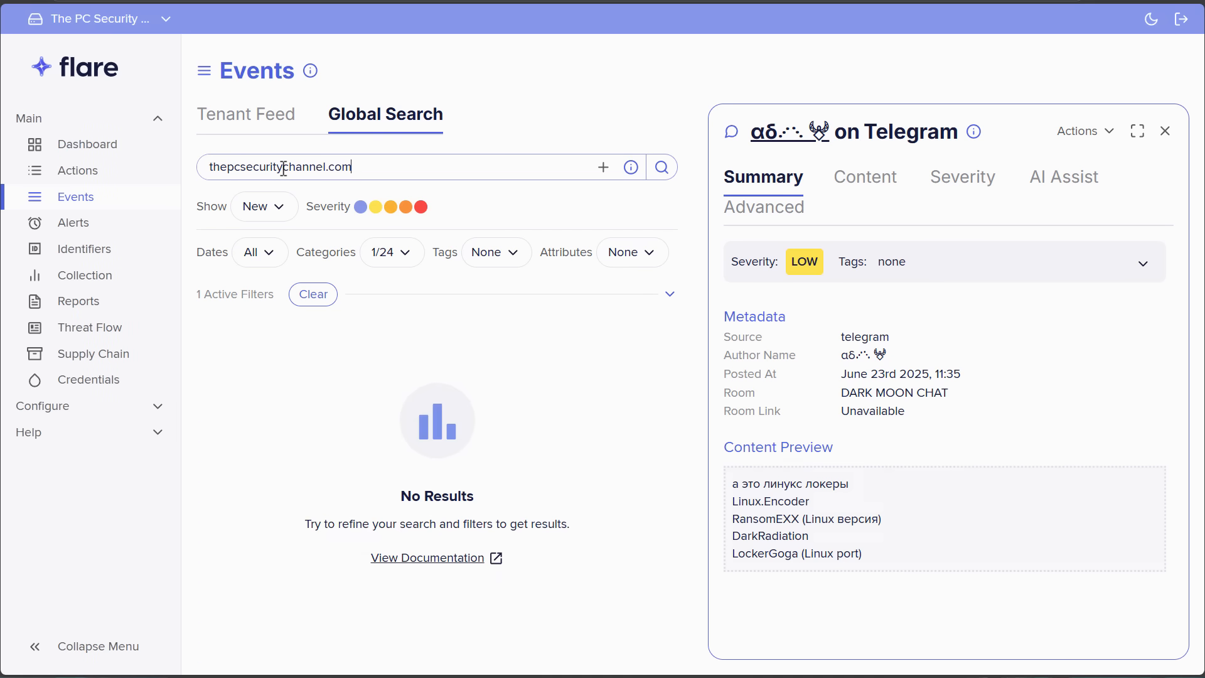
Select all result categories and apply, returning 23 events including Babuk Locker Telegram posts
{"action": "left_click", "coordinate": [392, 253]}
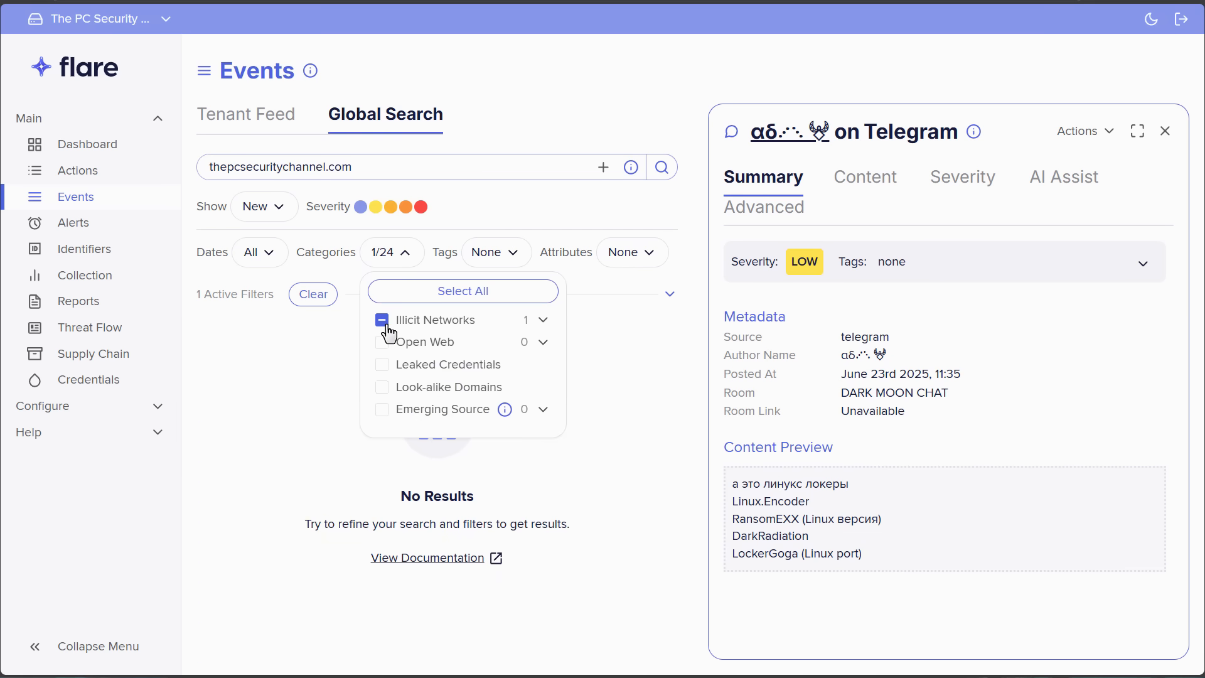
{"action": "left_click", "coordinate": [382, 320]}
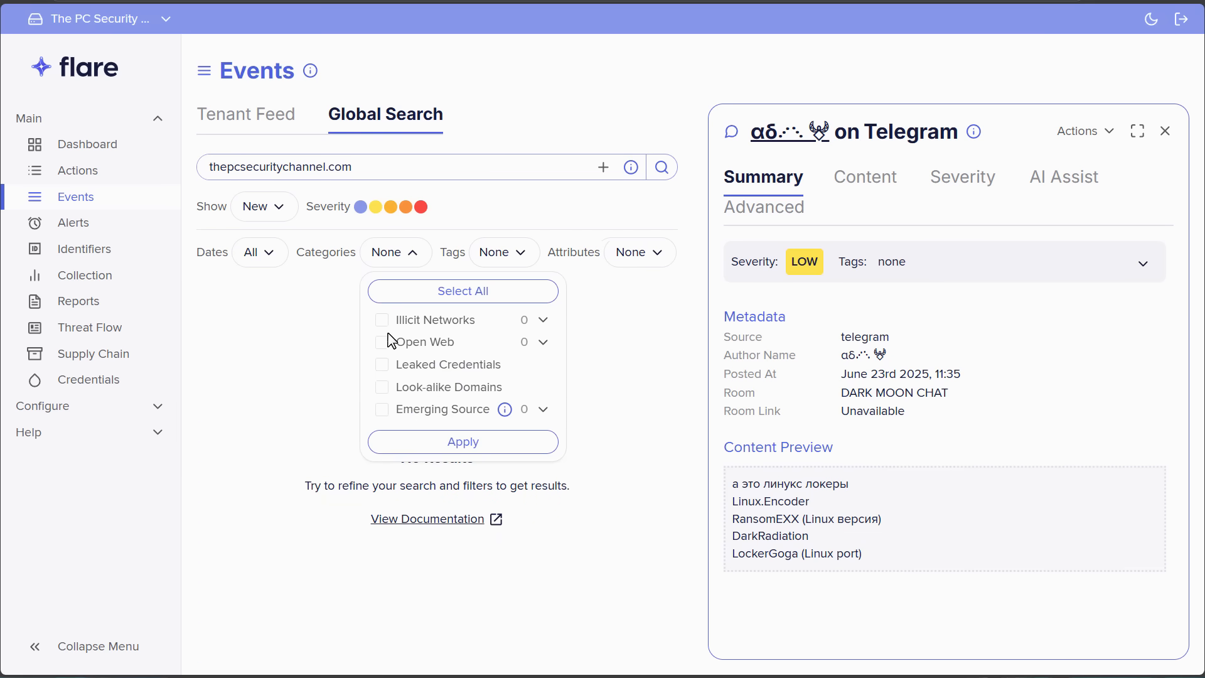
{"action": "left_click", "coordinate": [542, 342]}
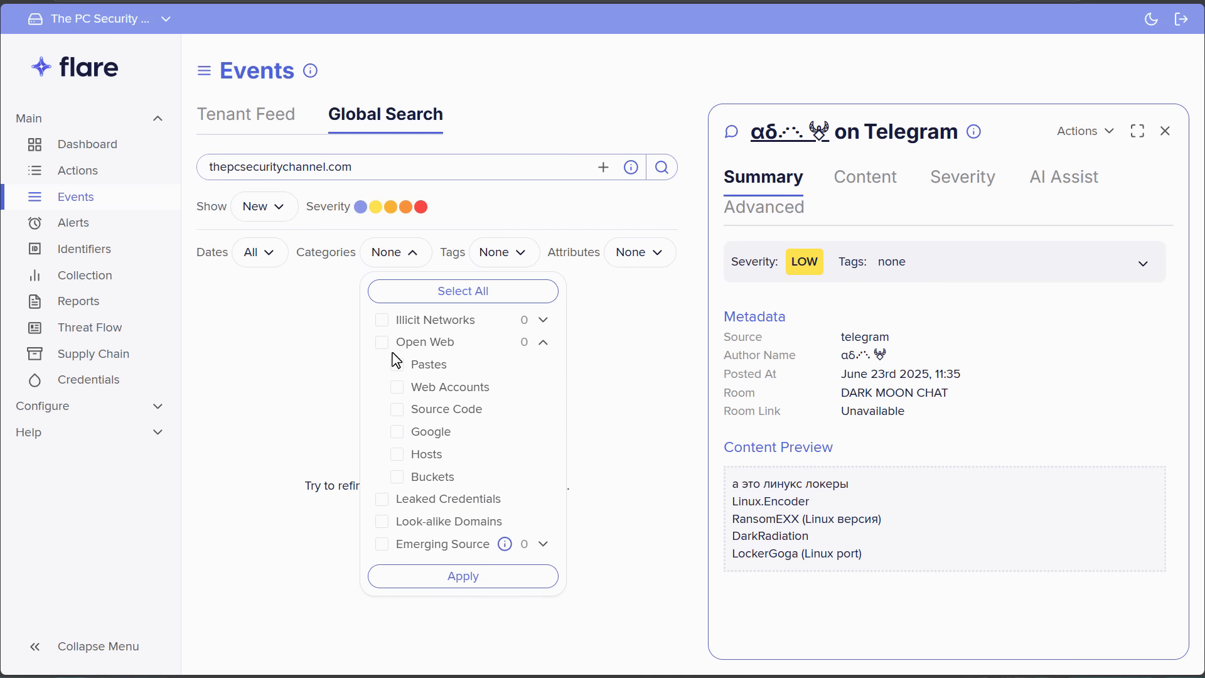
{"action": "left_click", "coordinate": [463, 290]}
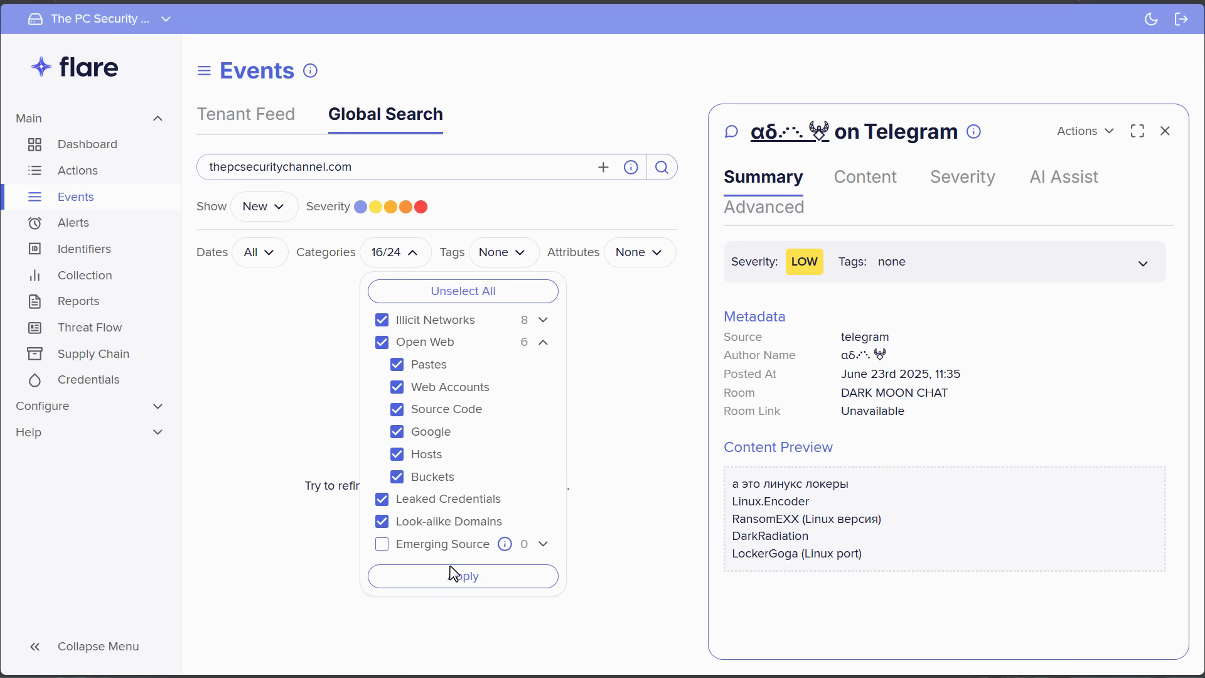
{"action": "left_click", "coordinate": [462, 576]}
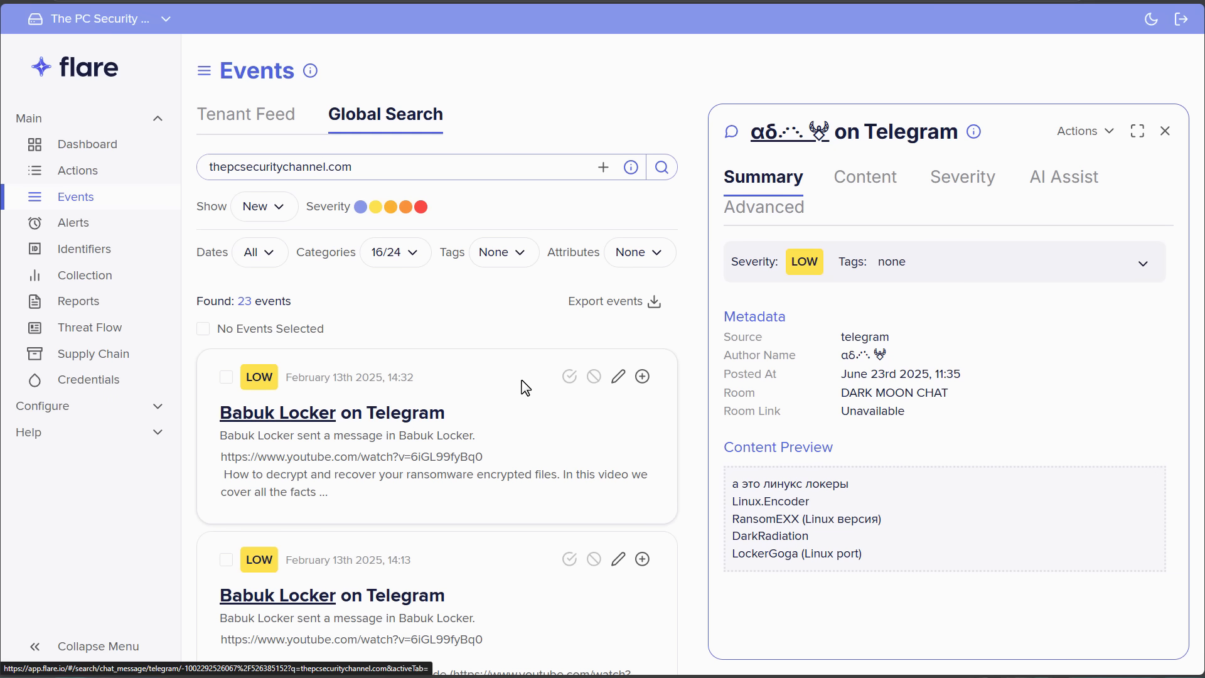
{"action": "mouse_move", "coordinate": [302, 474]}
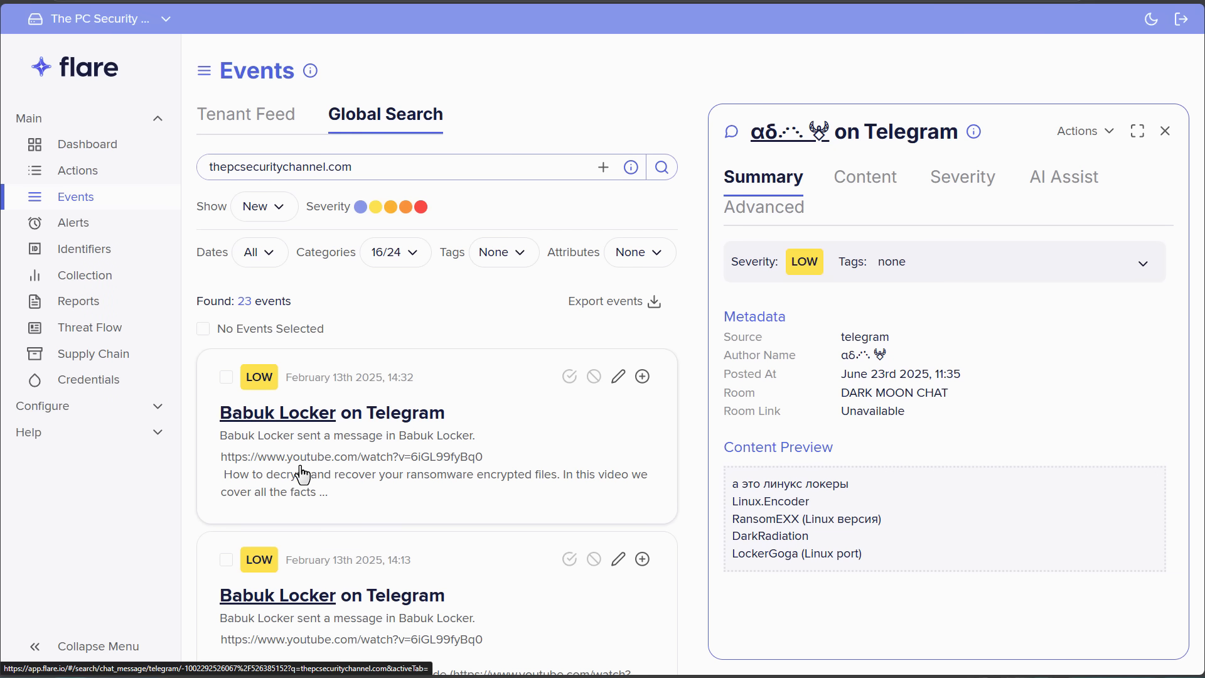
{"action": "mouse_move", "coordinate": [477, 472]}
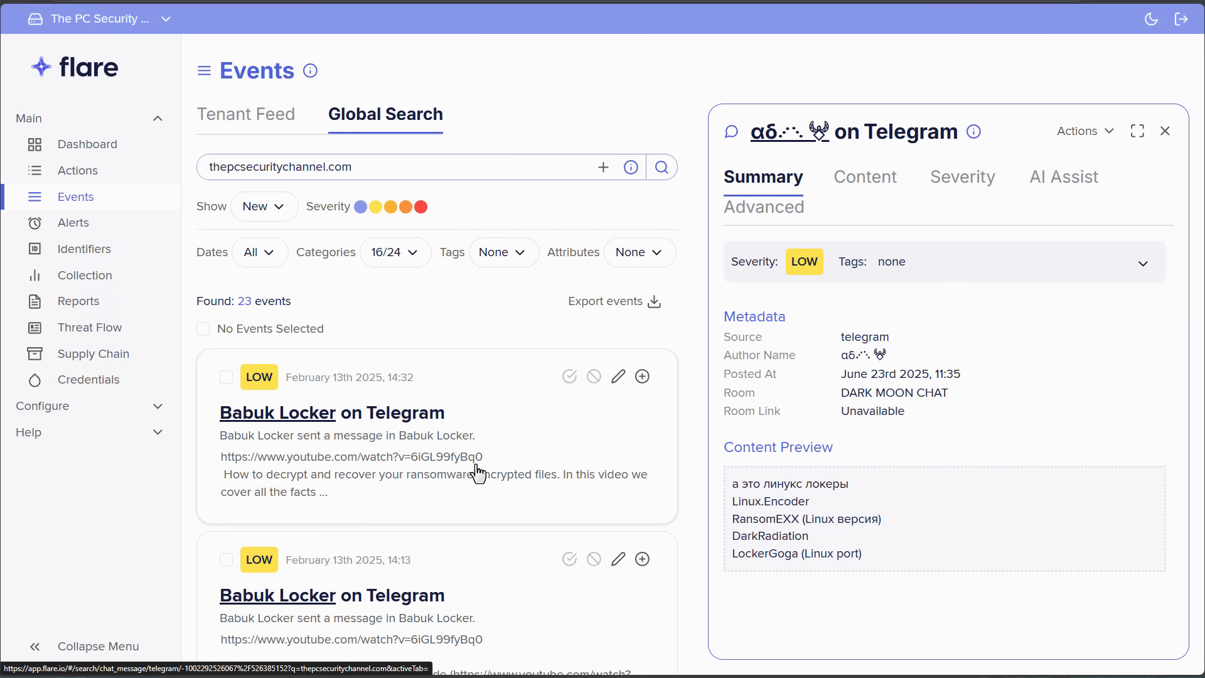